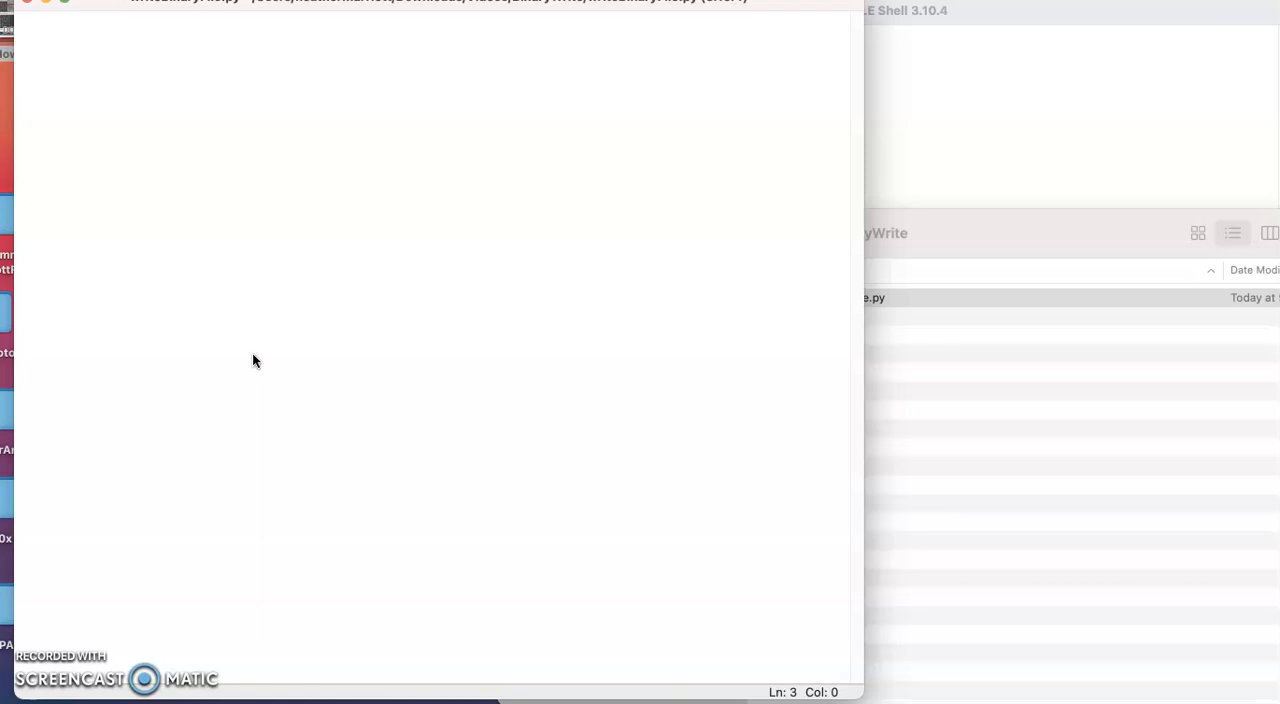
Write the line f=open('output', 'wb') to open the file for binary writing
text(f=op)
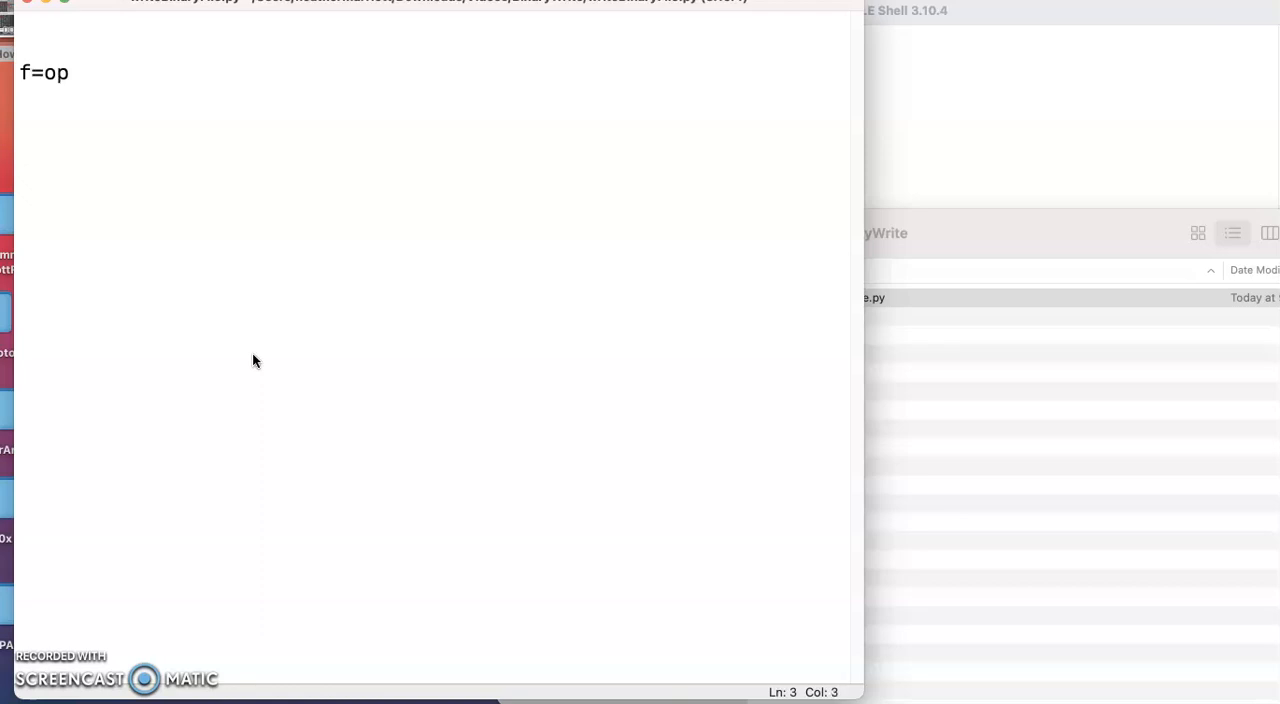
text(en()
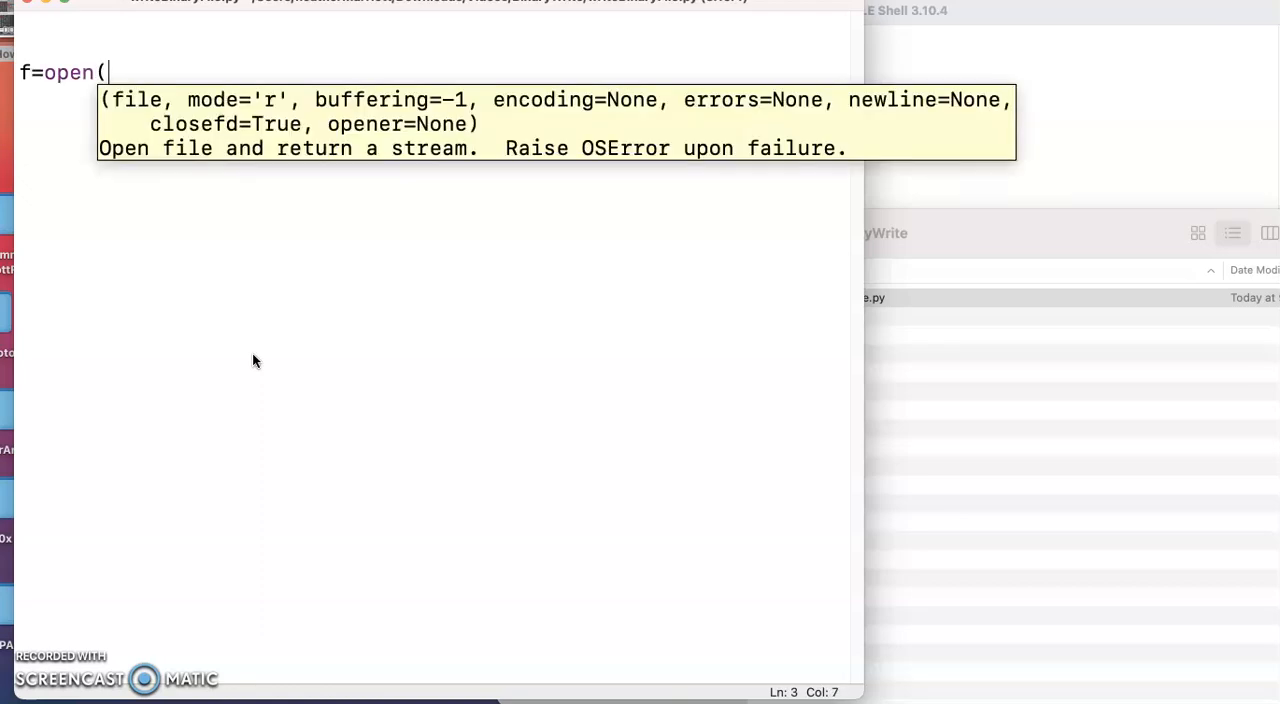
text(')
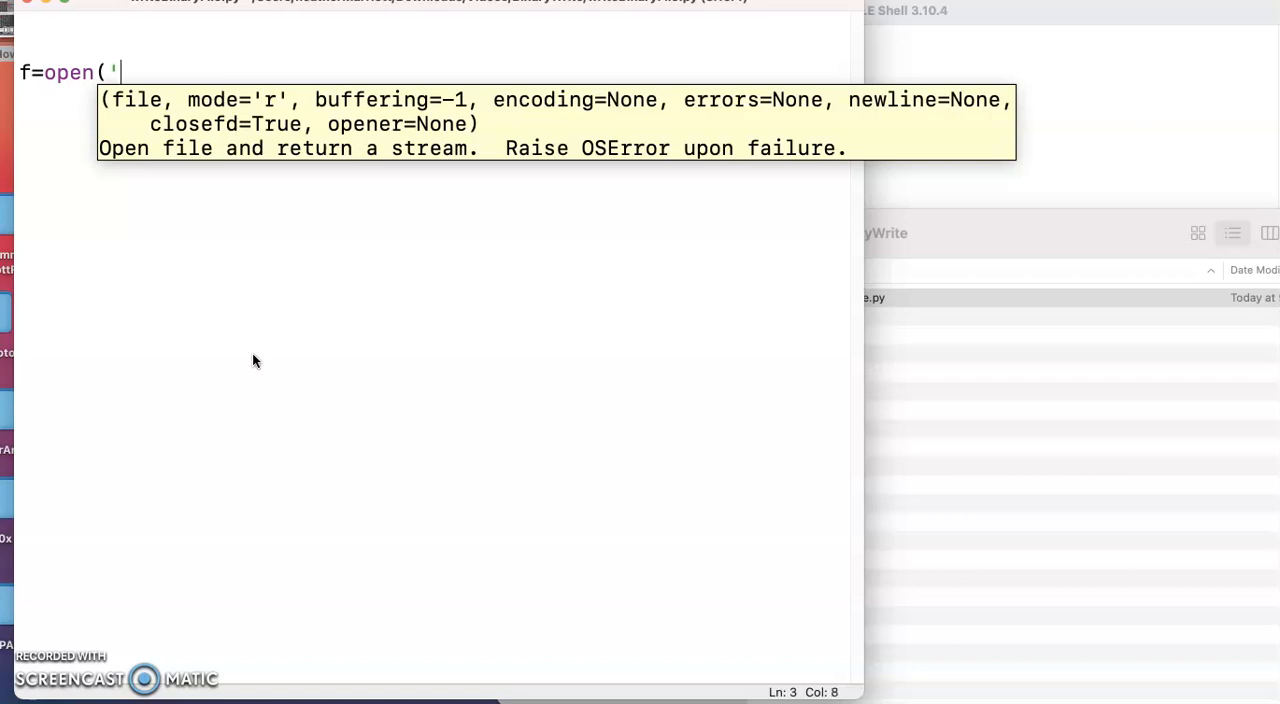
text(output',)
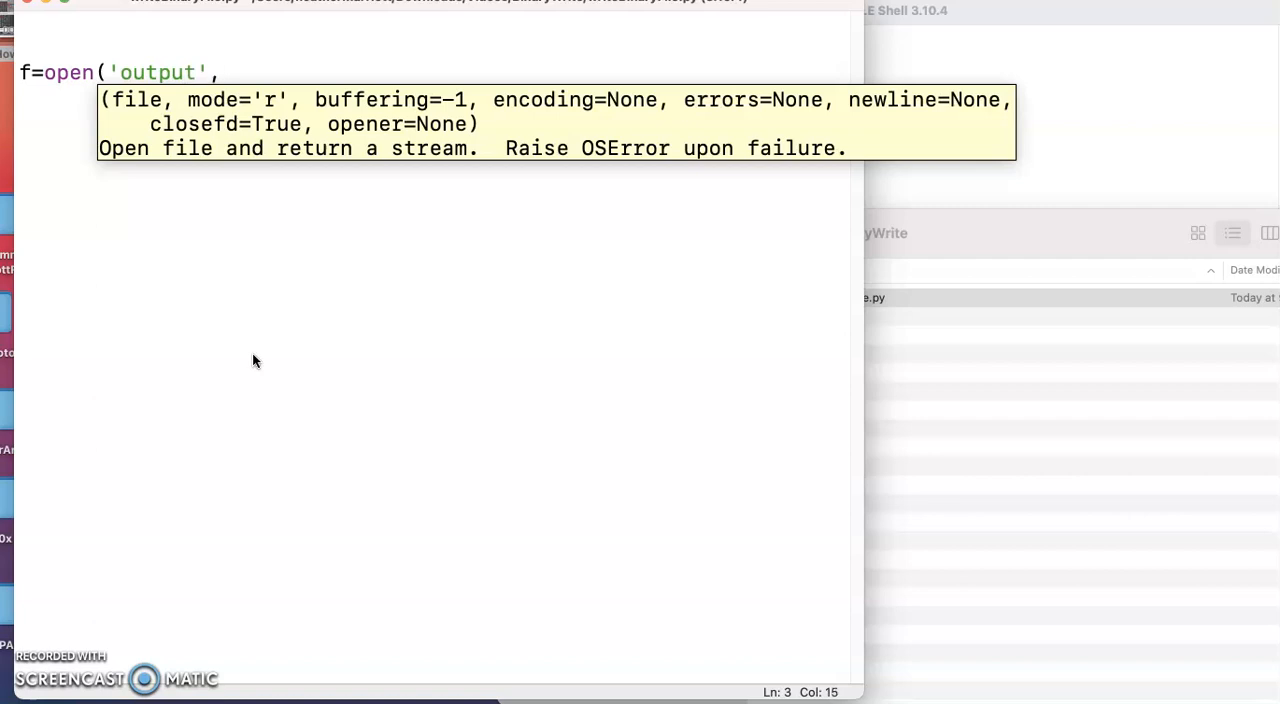
text('w)
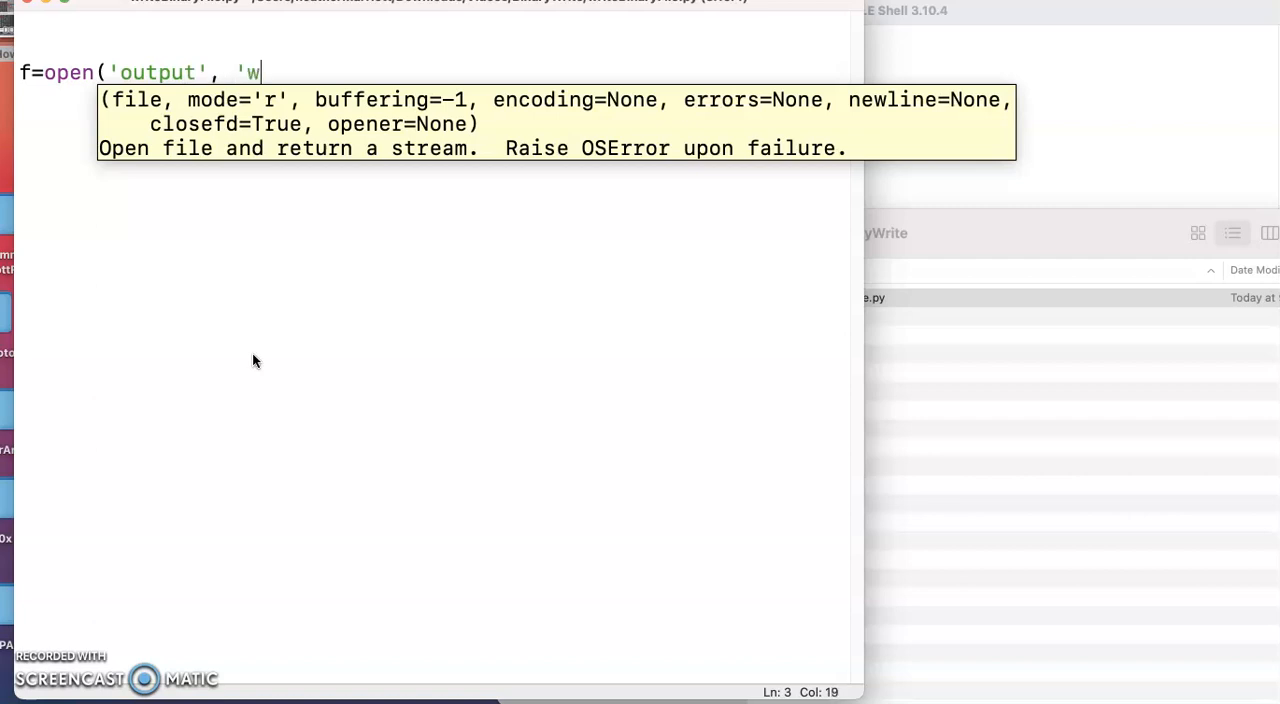
text(b)
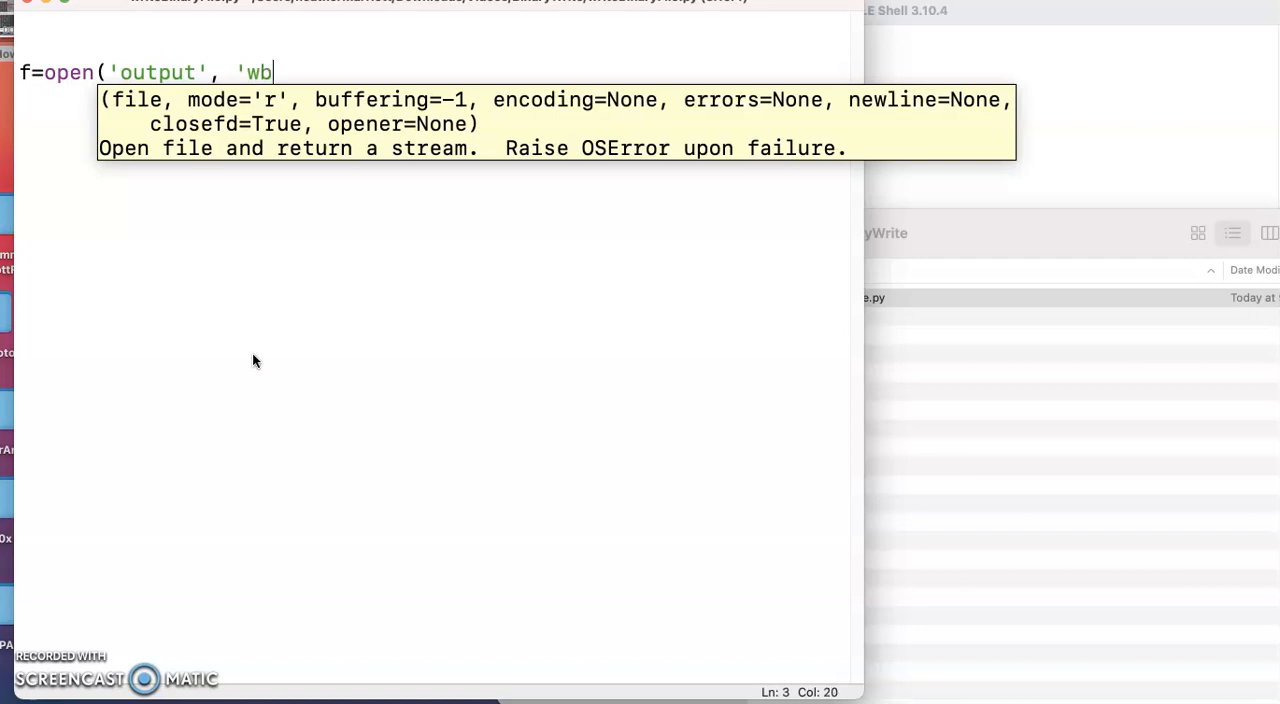
text('))
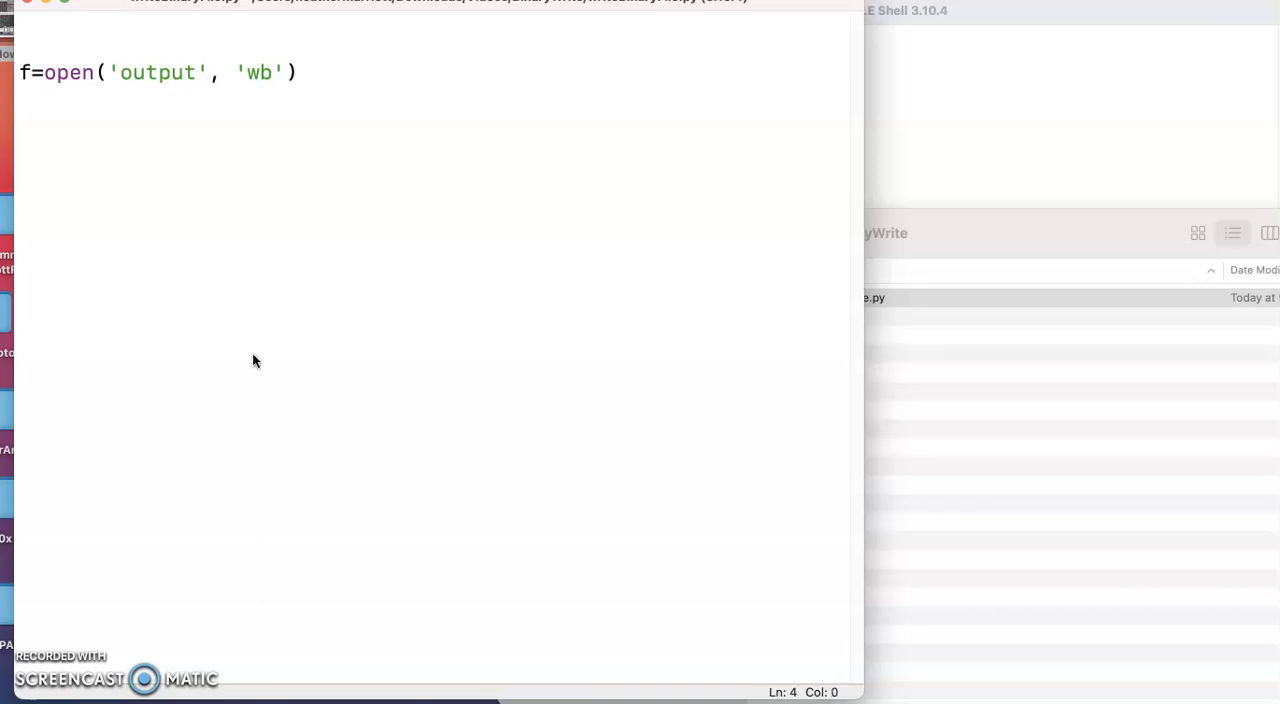
Write bytesForOutput=bytearray([65, 66, 67]) on the second line
text(b)
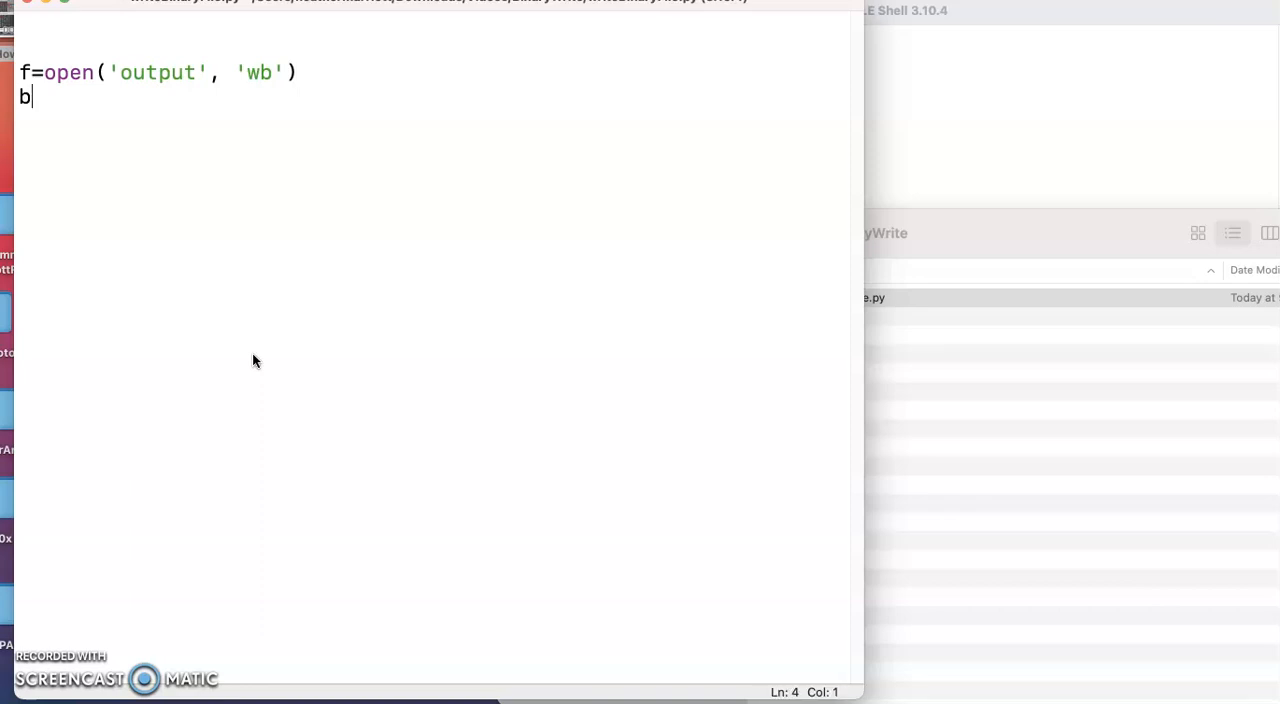
text(ytes)
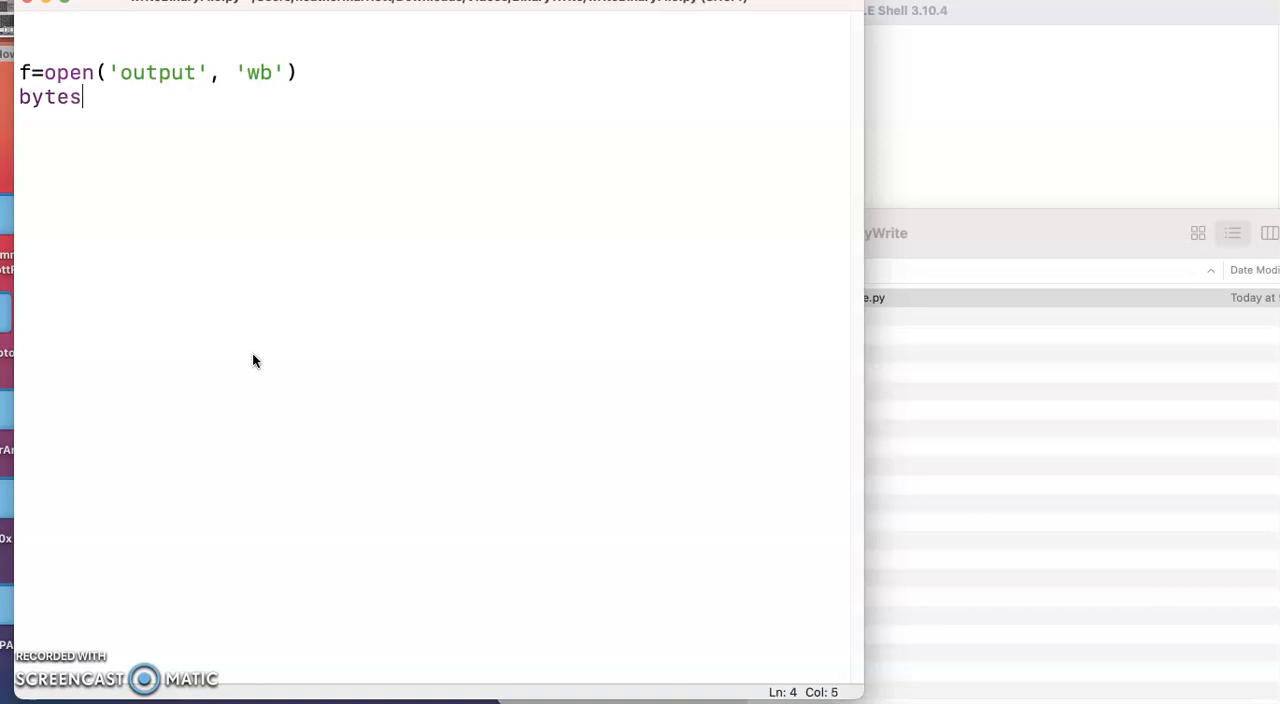
text(ForOutput)
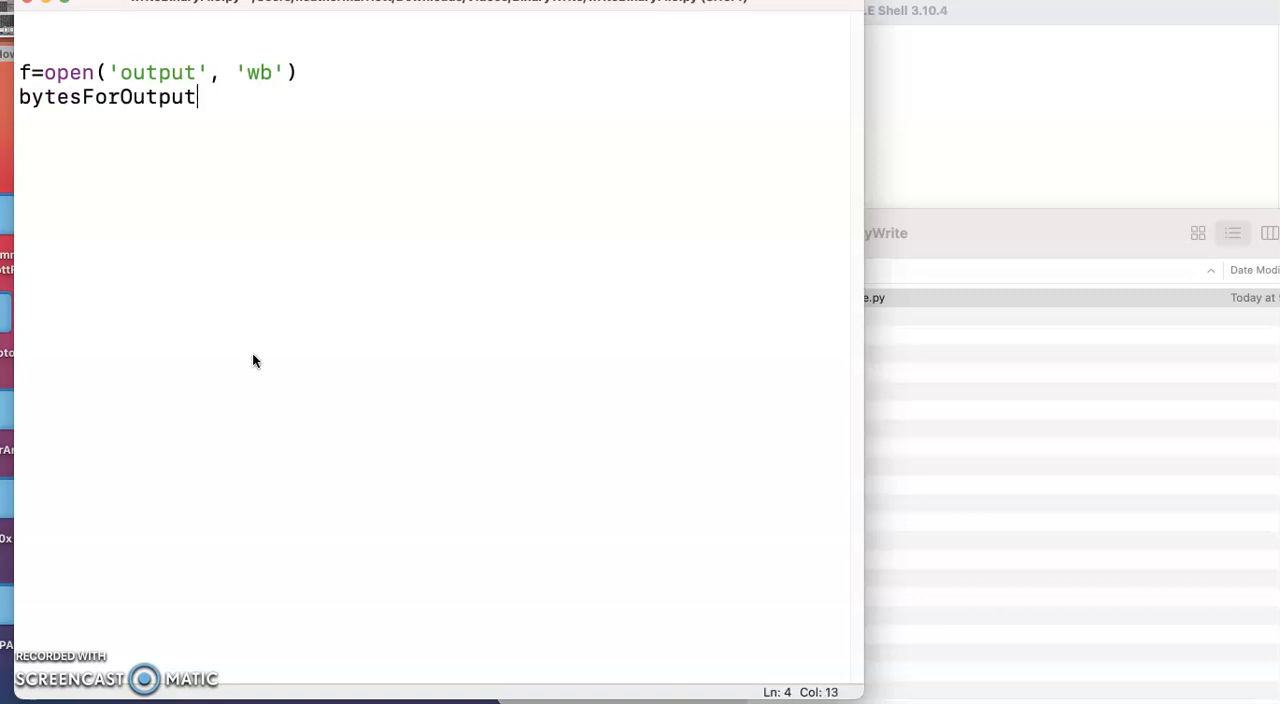
text(=b)
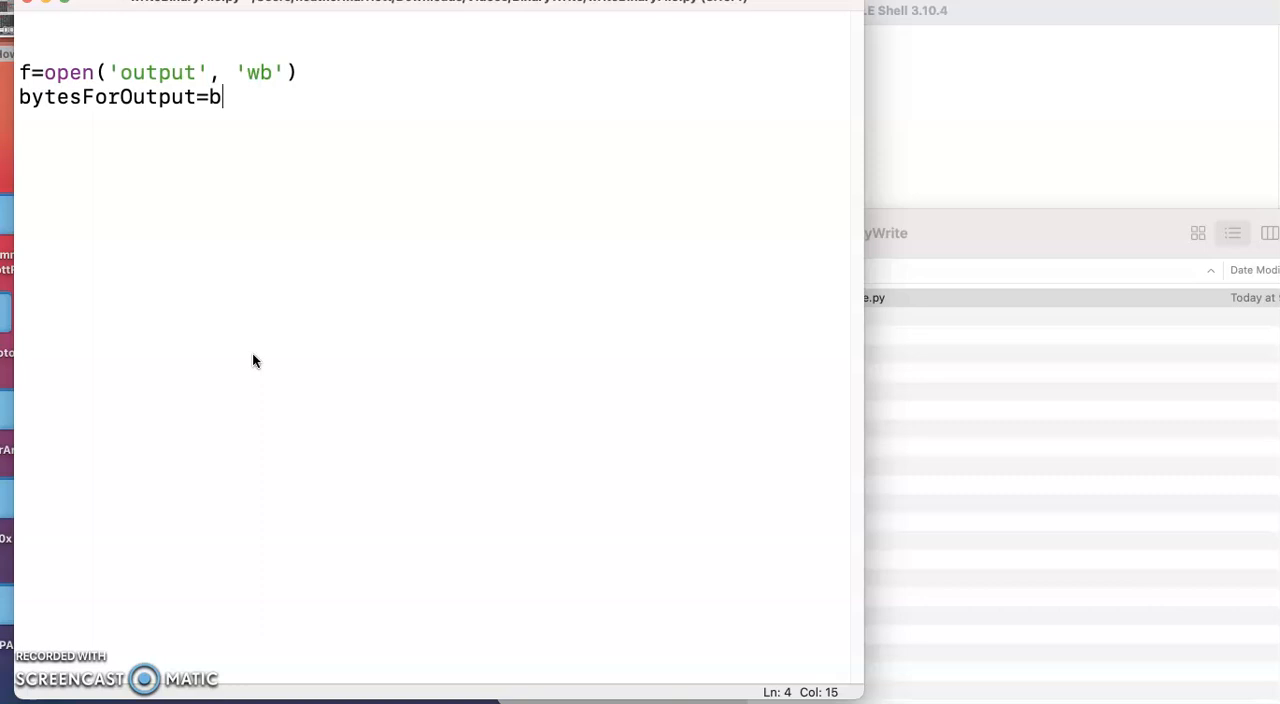
text(ytearray()
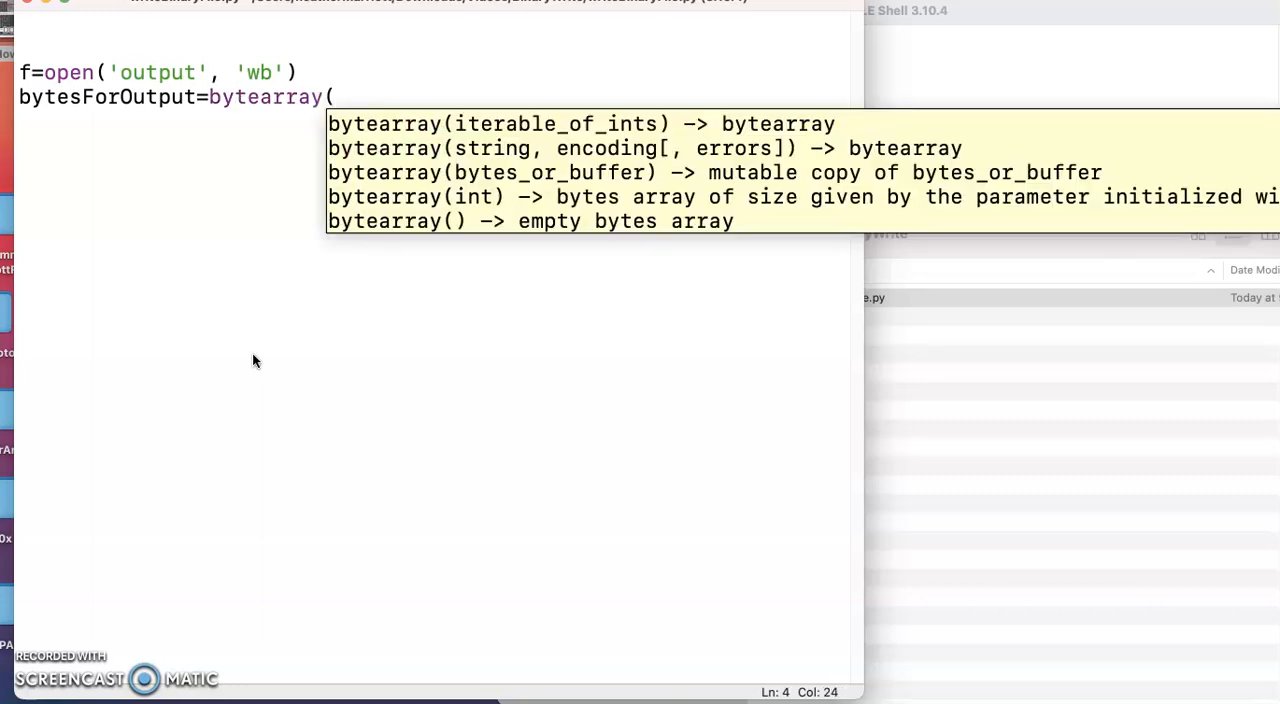
text([6)
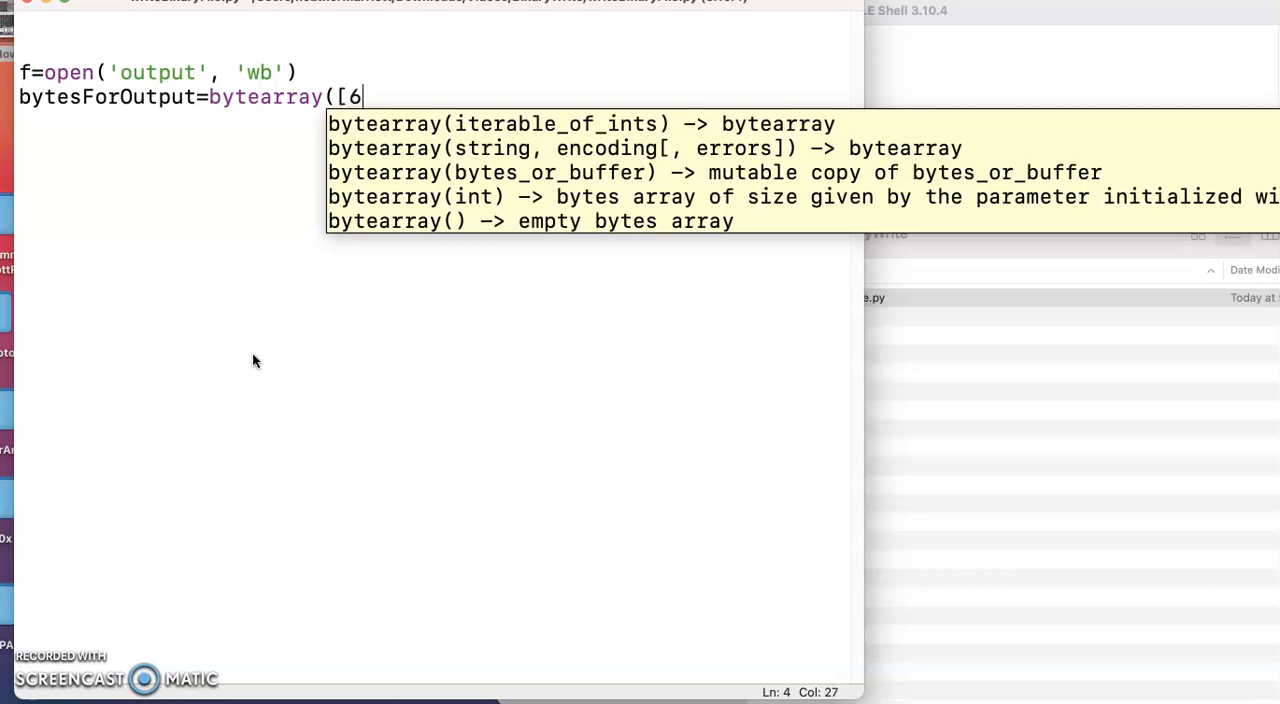
text(5, 66,)
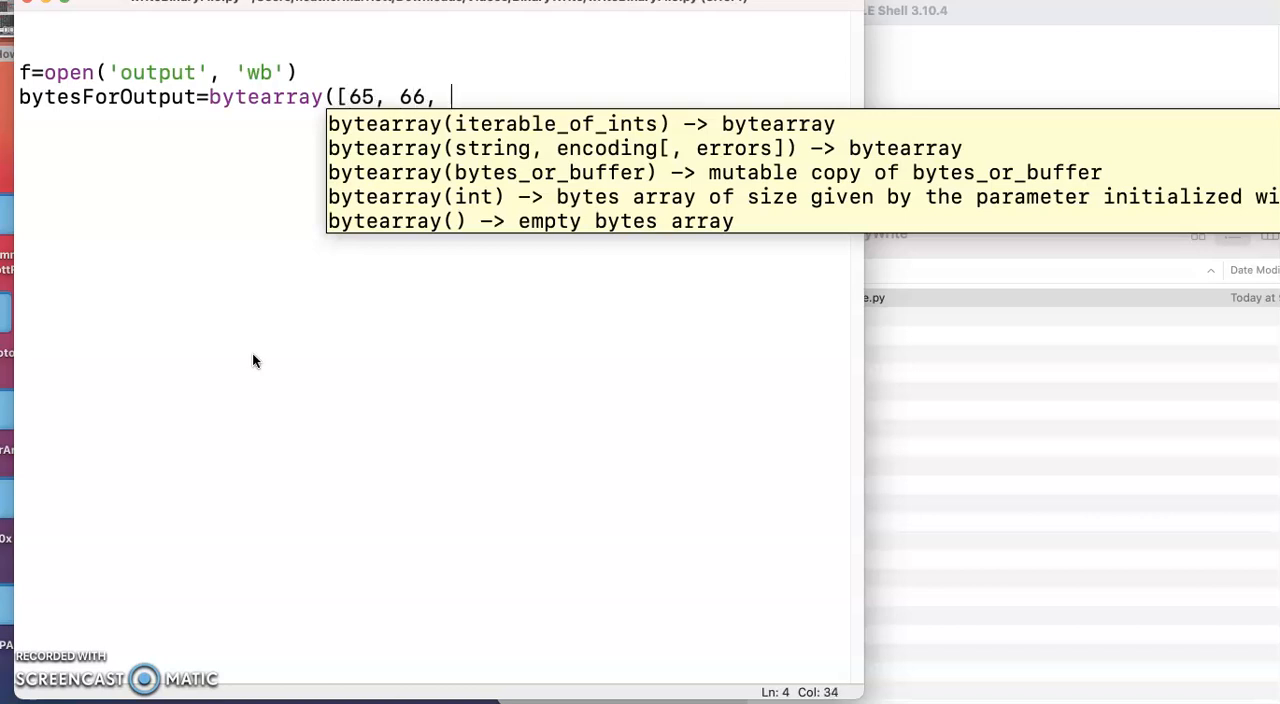
text(67]))
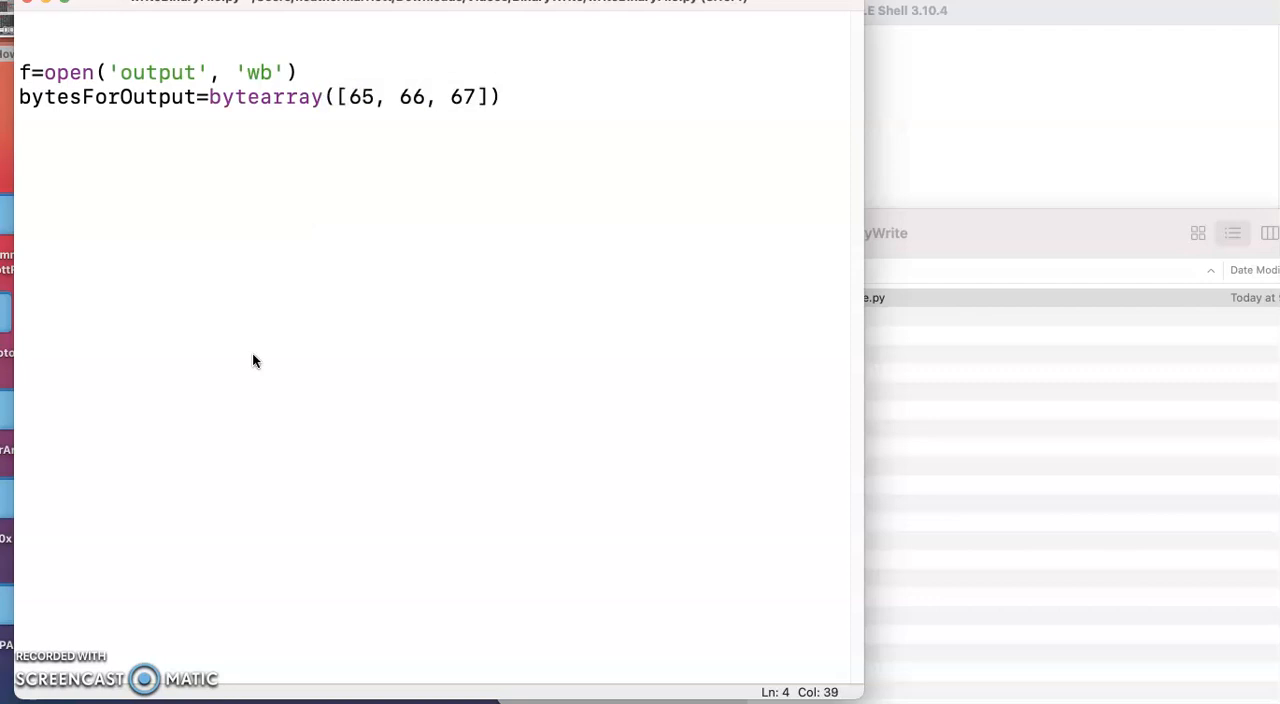
Append the comment #A=65, 66=B, 67=C mapping the byte values to letters
text(#)
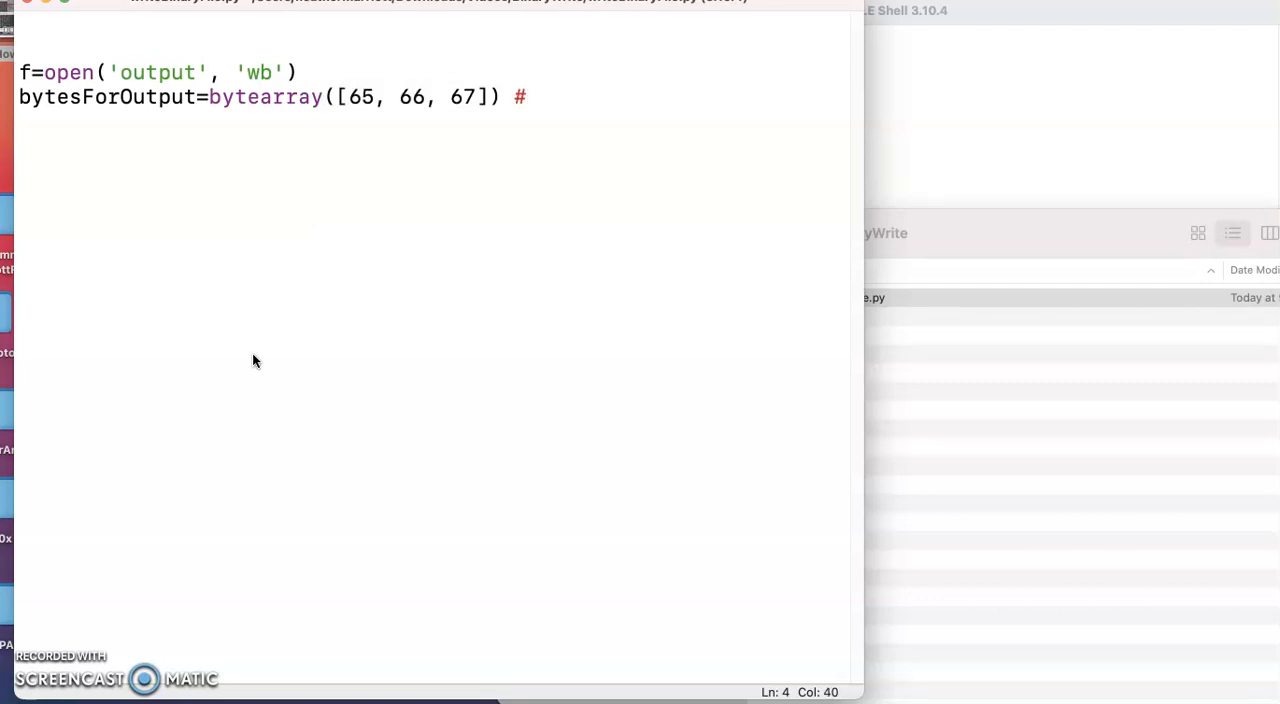
text(A=65)
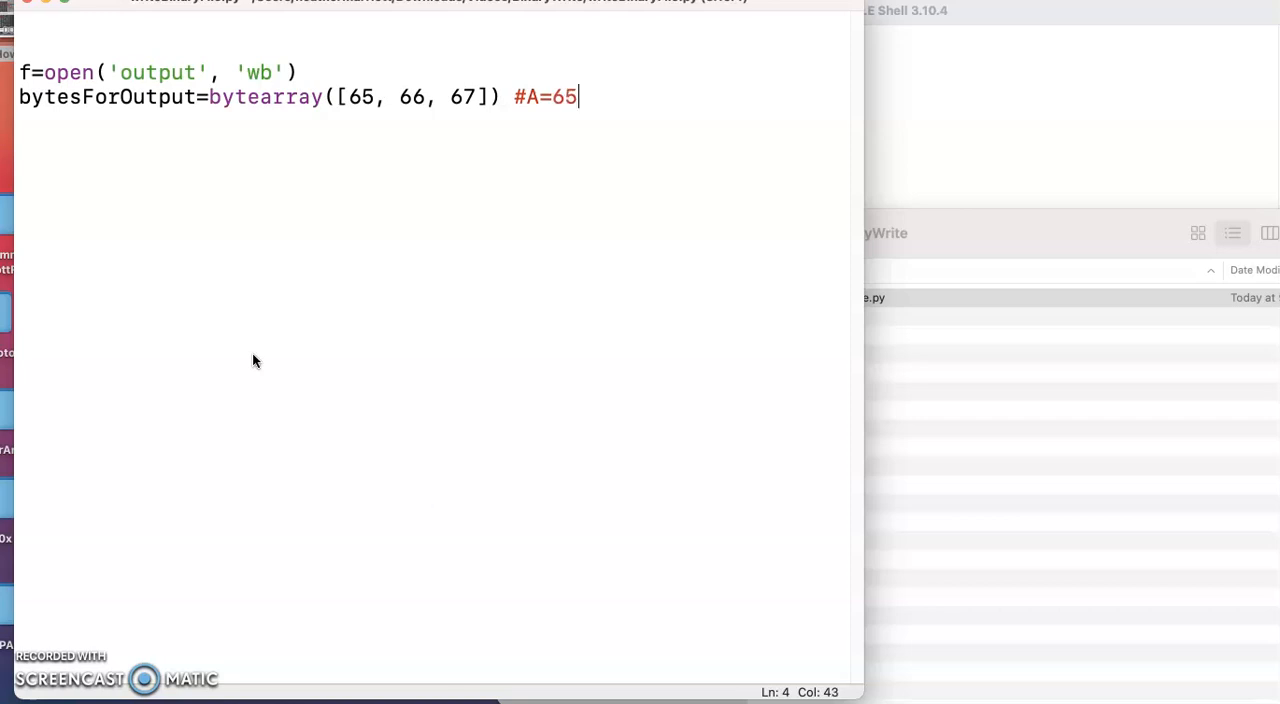
text(", ")
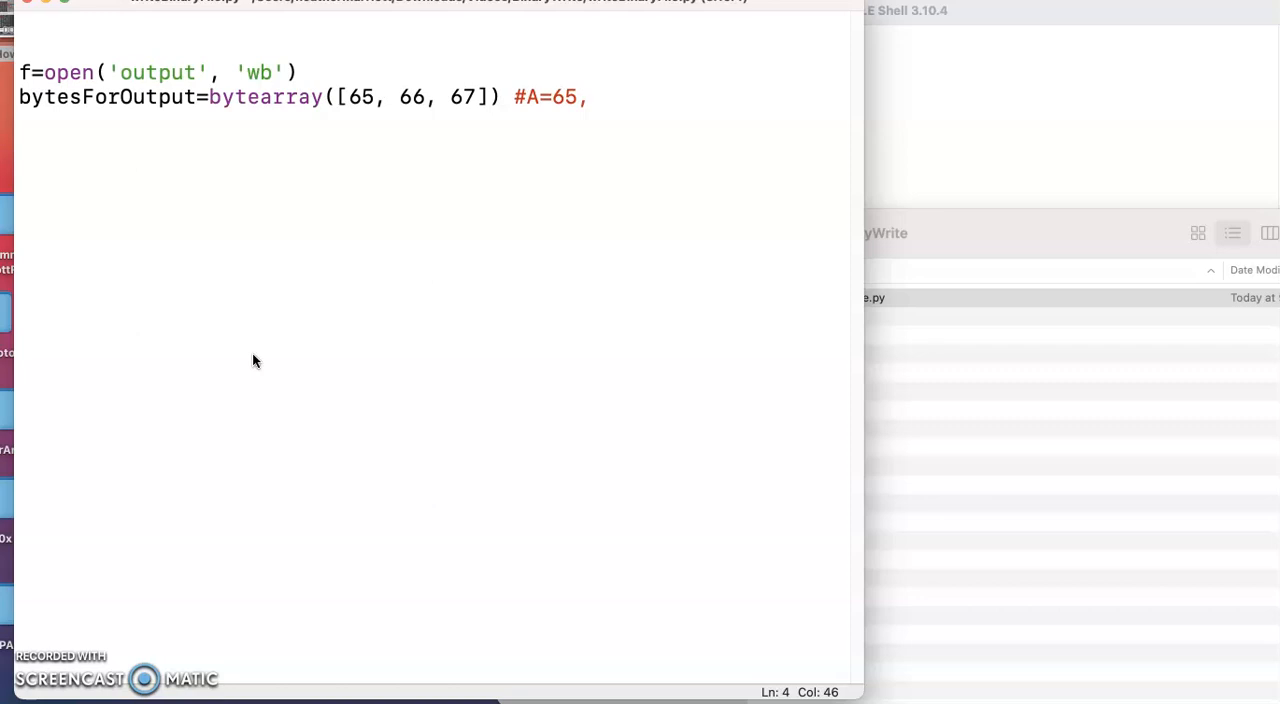
text(66)
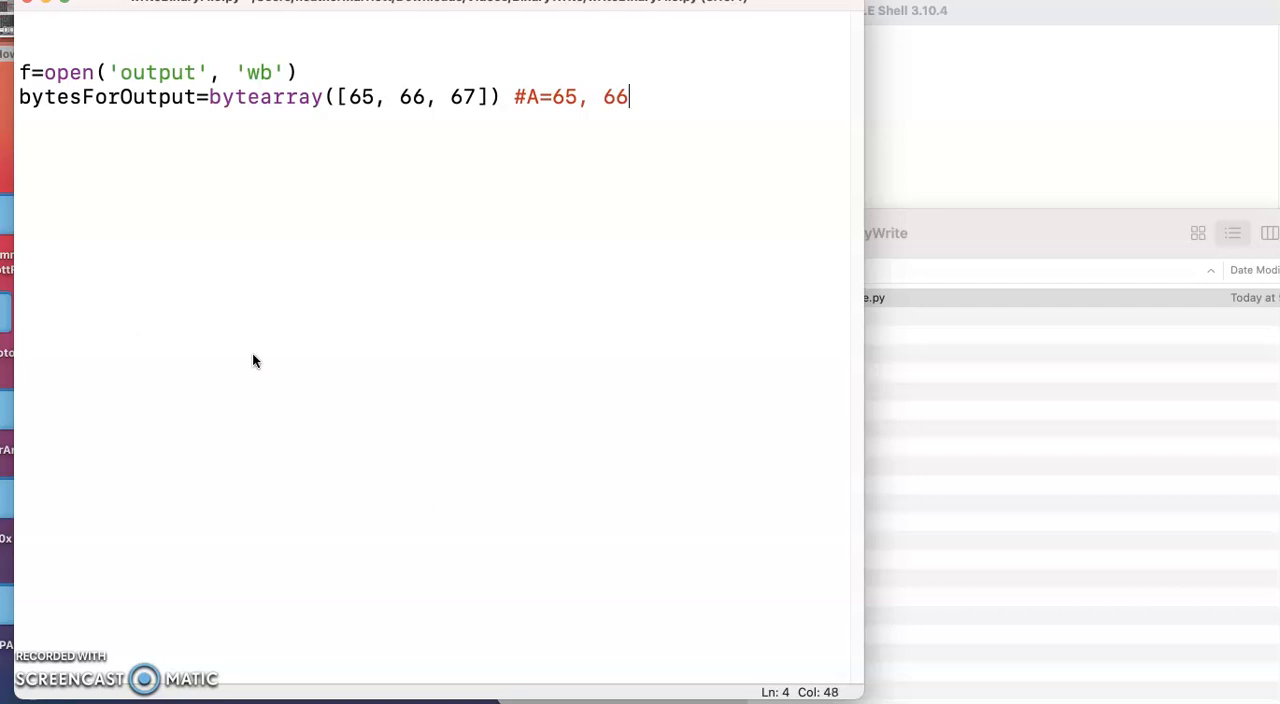
text(=B,)
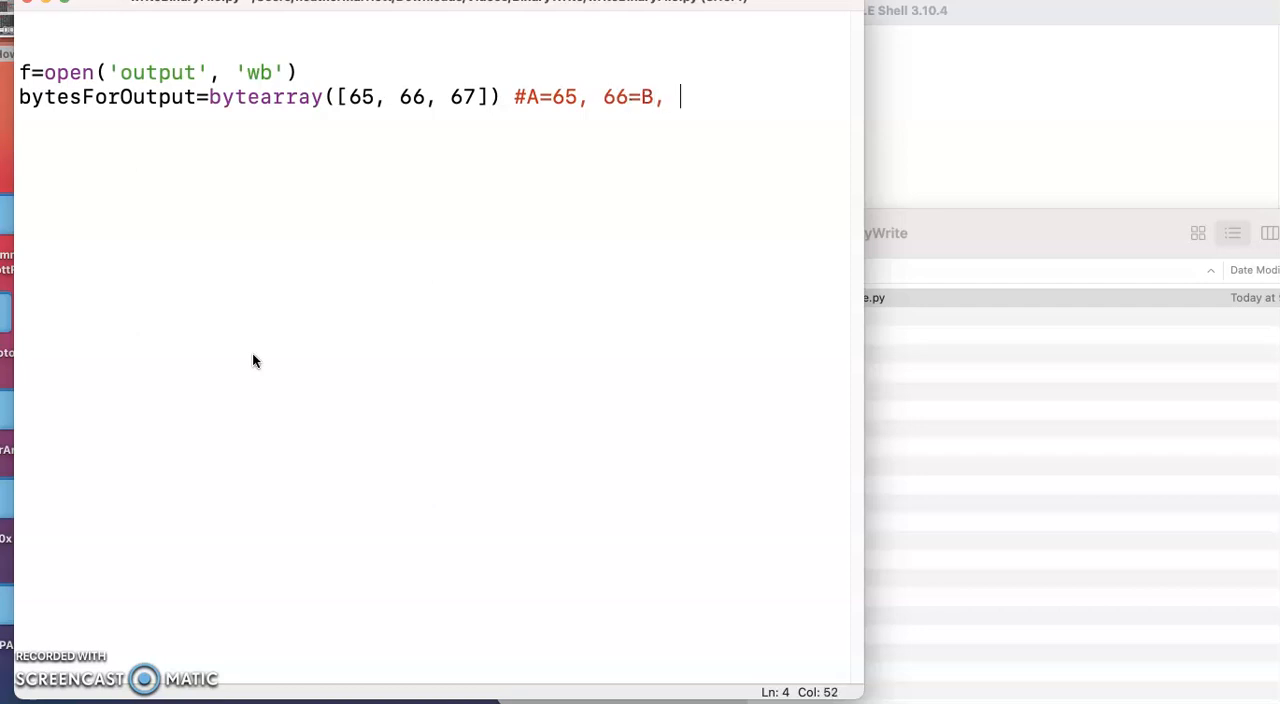
text(67=C)
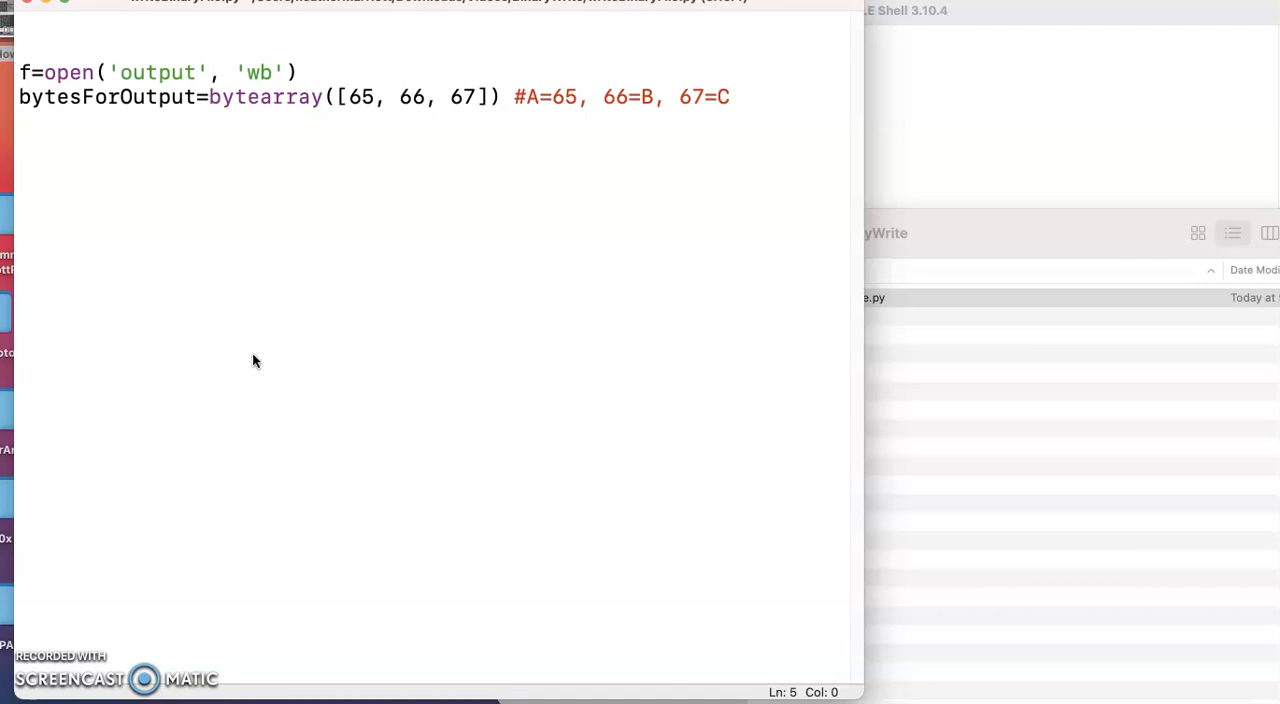
Write f.write(bytesForOutput) and f.close() to finish the output-writing script
text(f.writ)
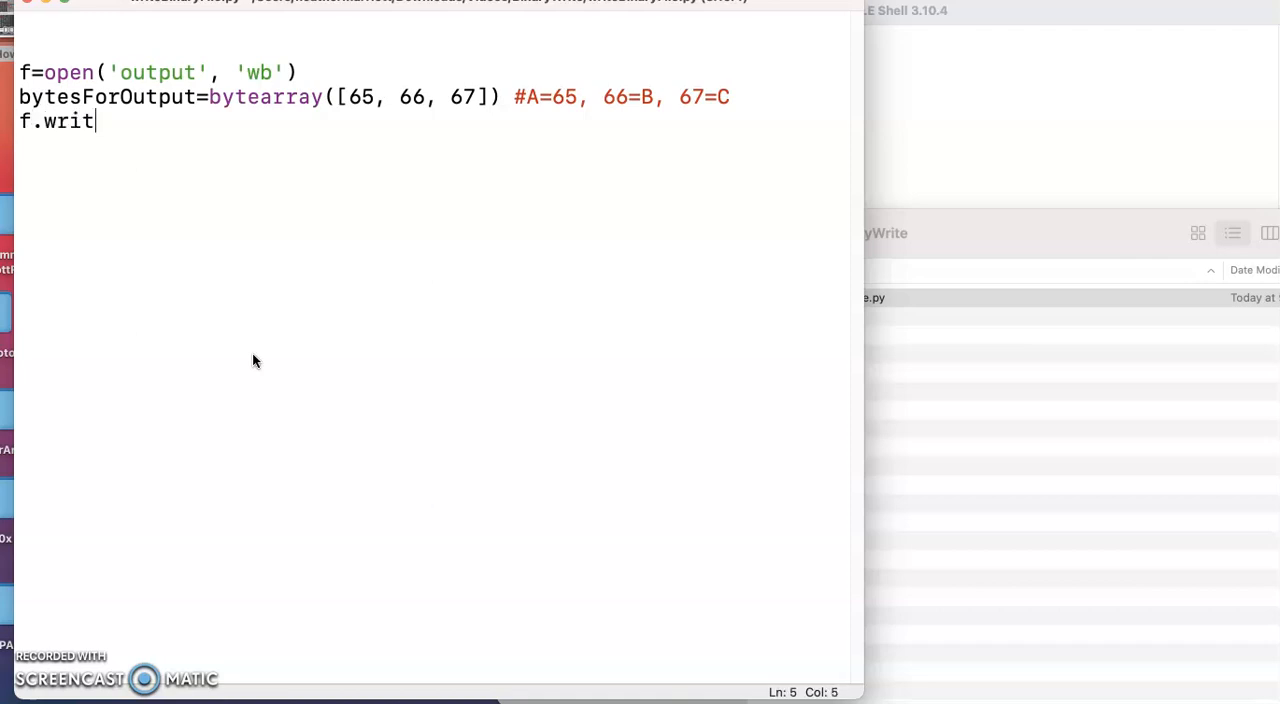
text(e(')
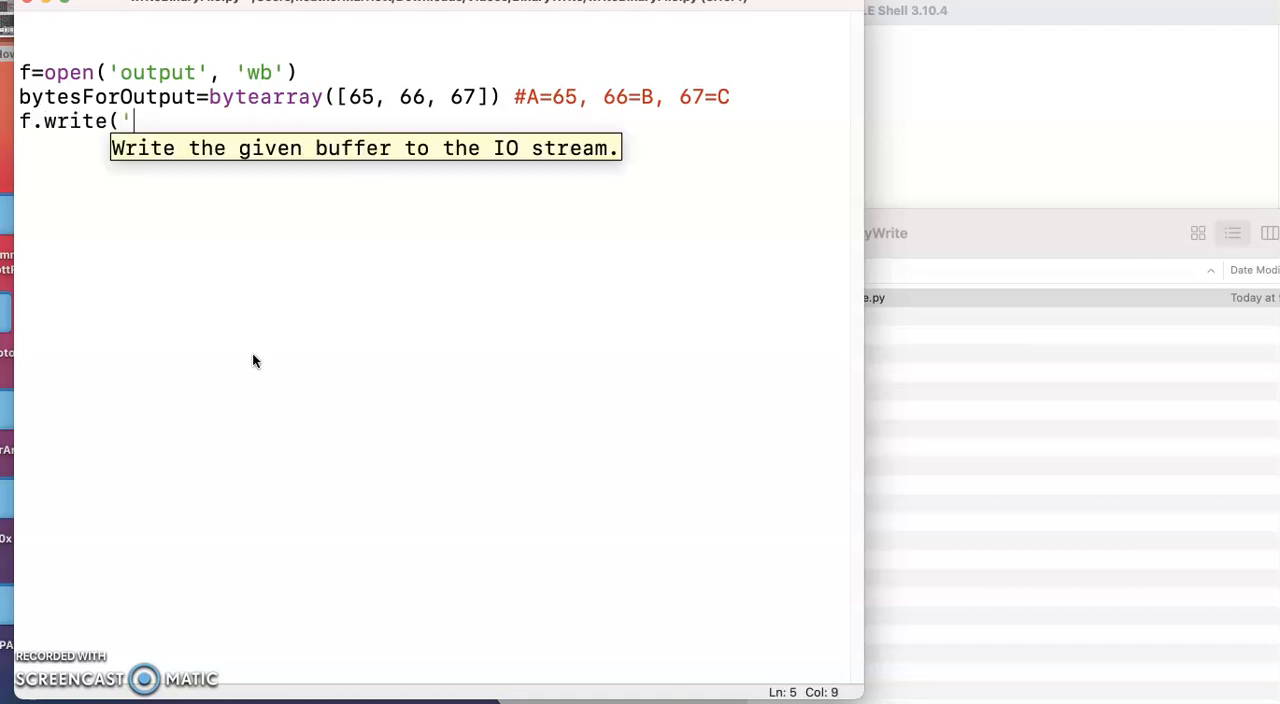
text(b)
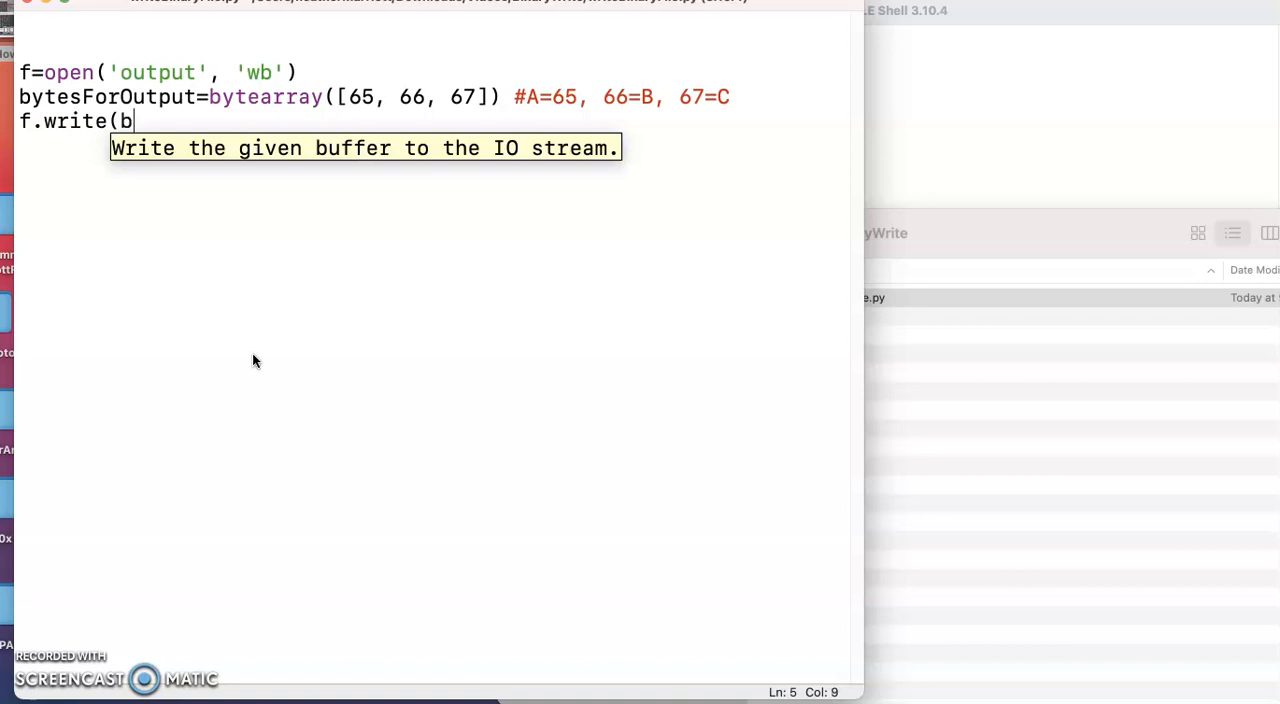
text(ytesForO)
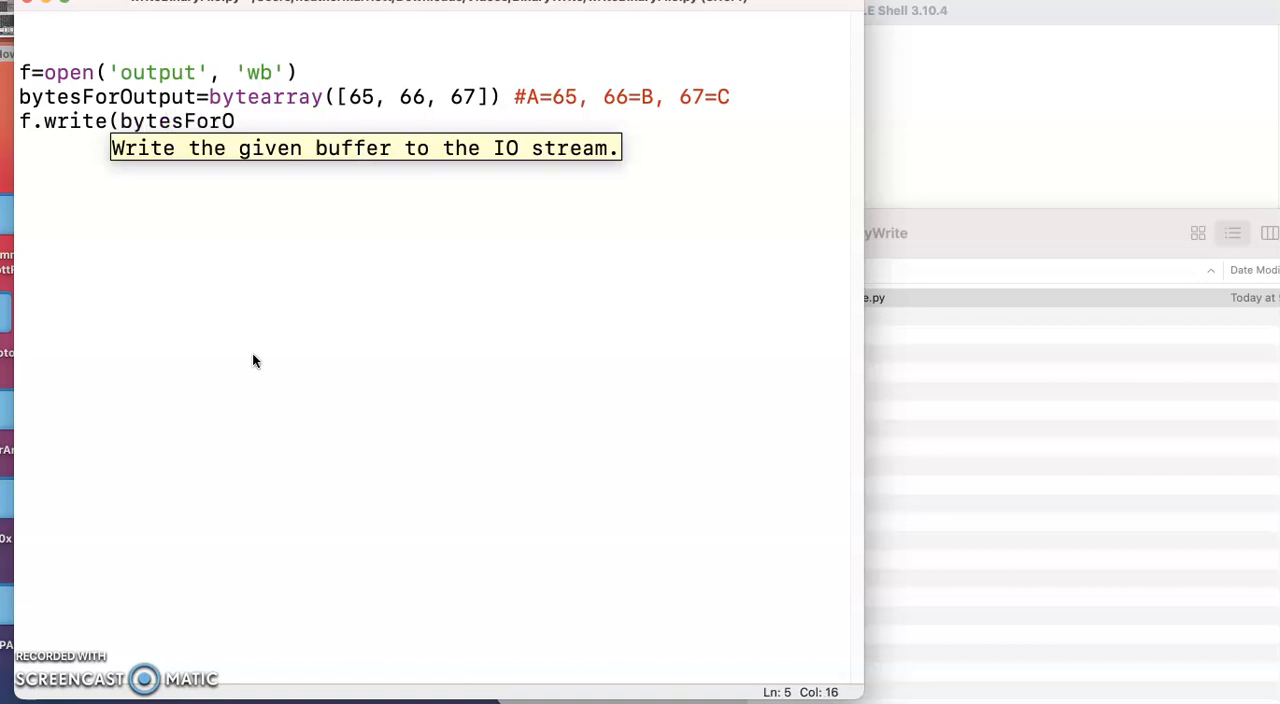
text(utput))
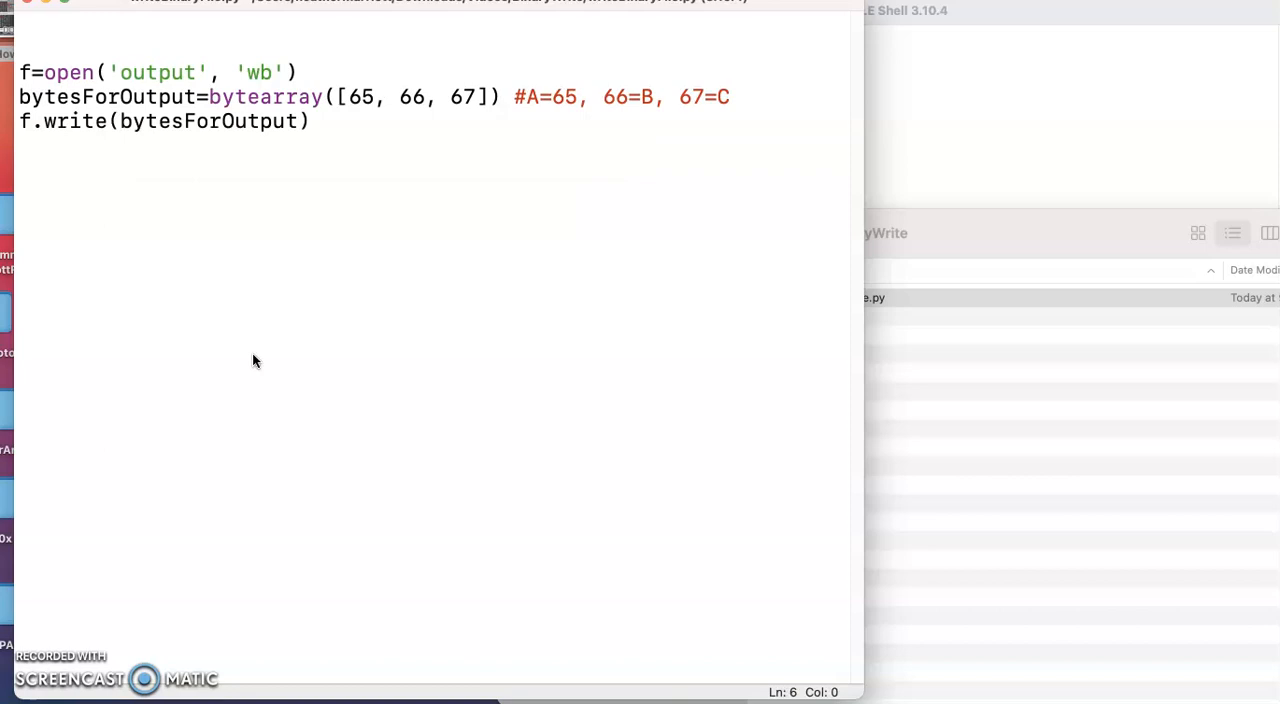
text(f.close)
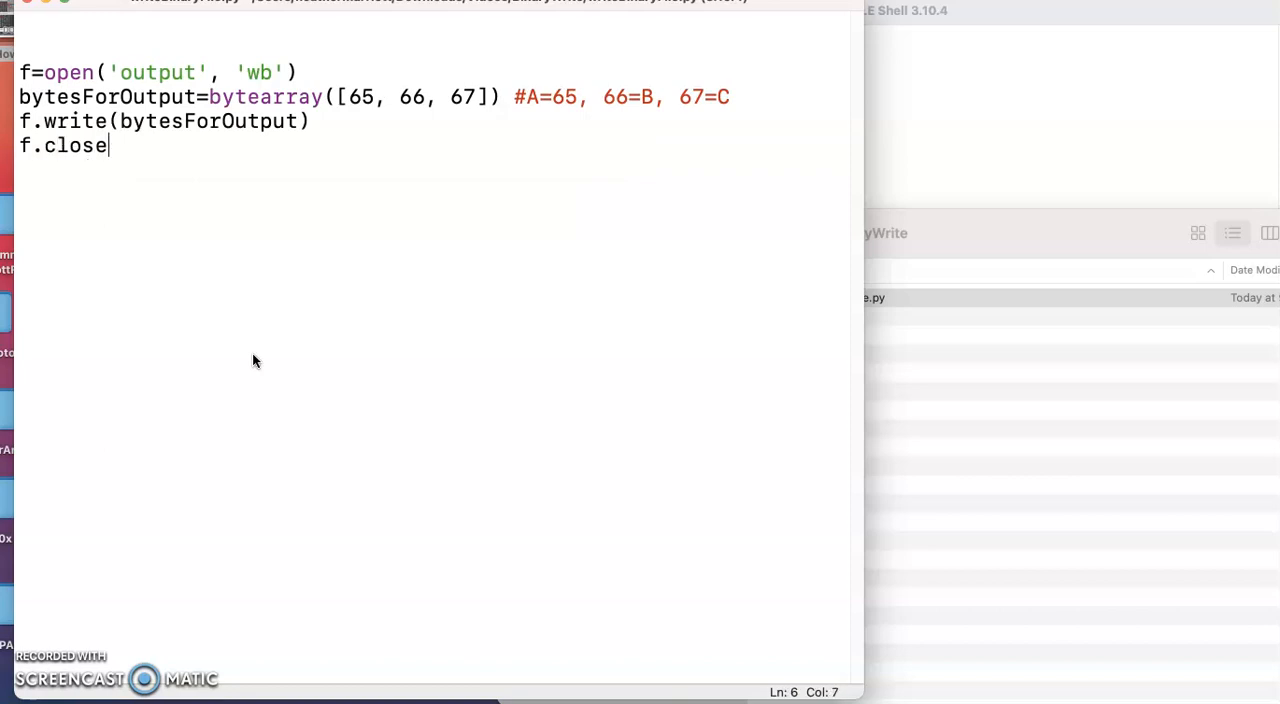
text(())
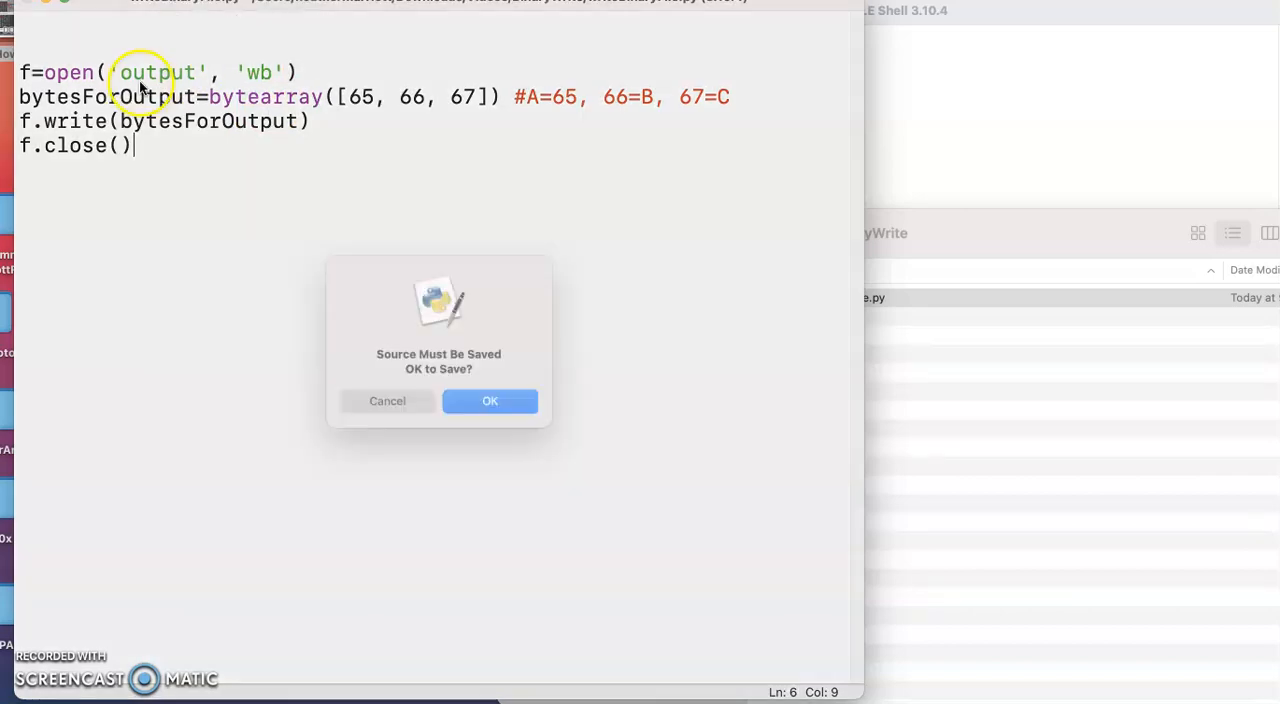
Confirm saving the script so it runs and creates the output file
click(490, 400)
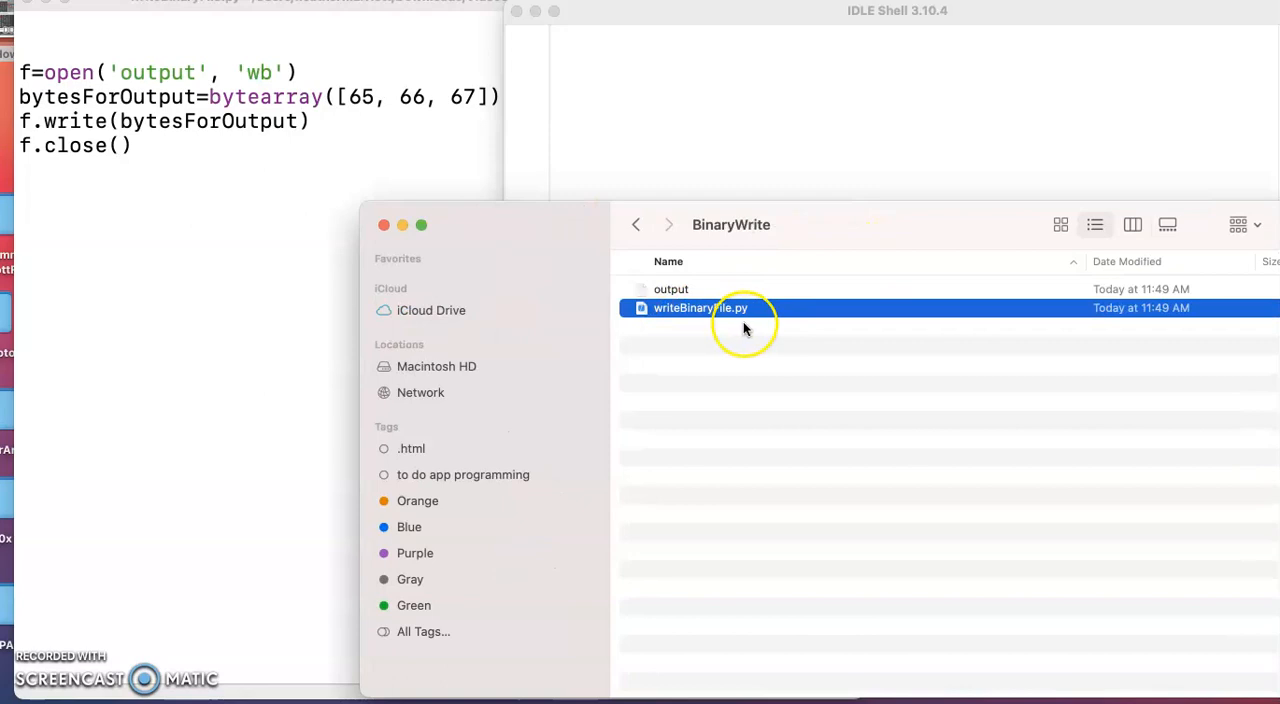
mouse_move(658, 292)
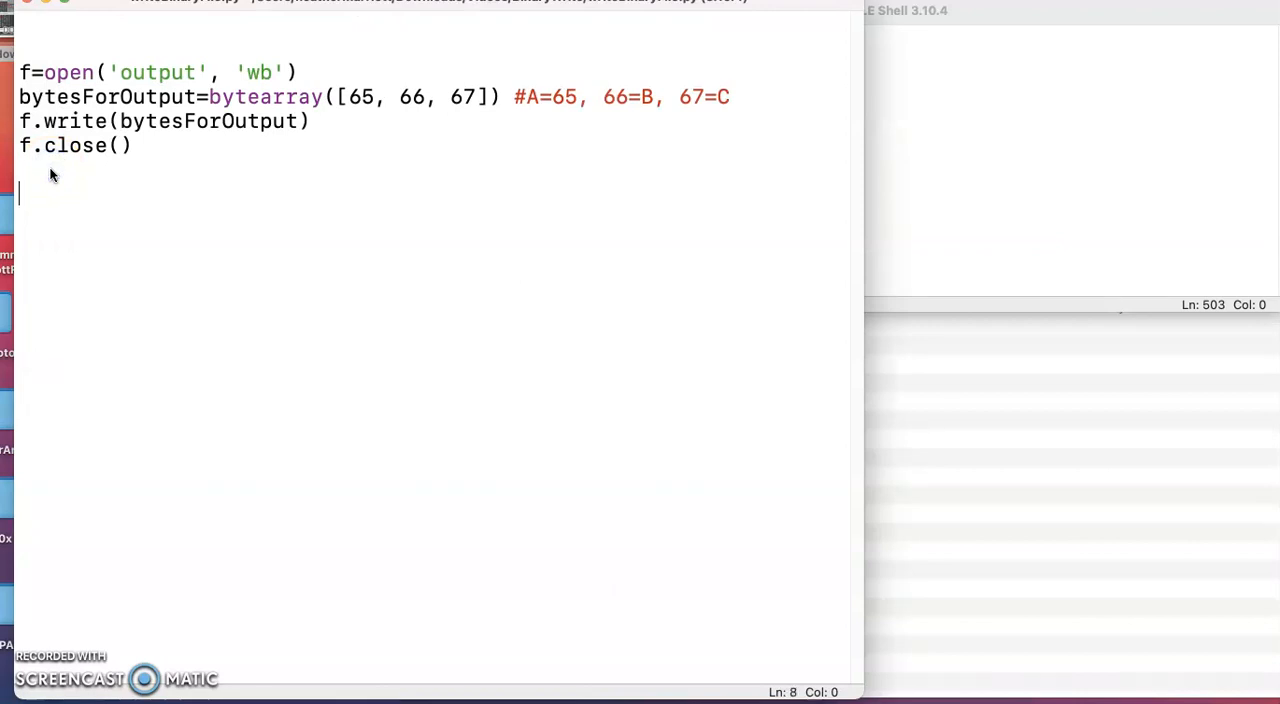
Add f=open('output', 'rb') and f2=open('changed', 'wb') to reopen and create the files
text(f=)
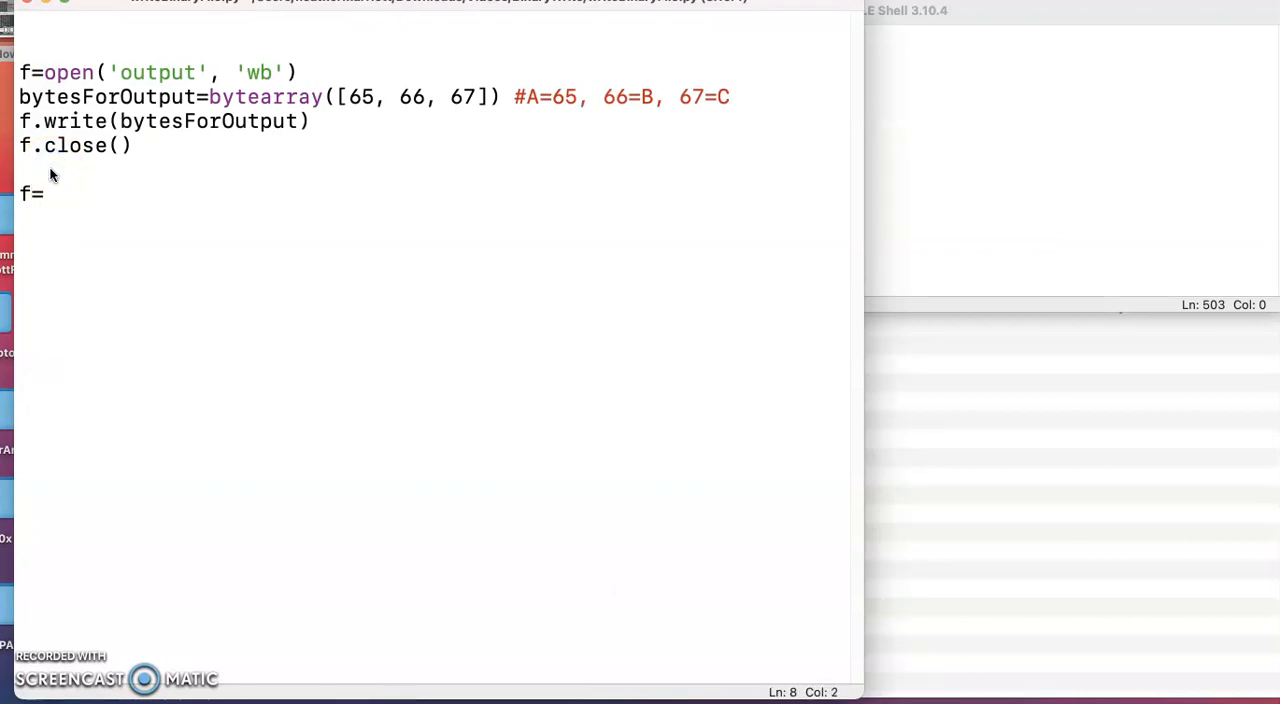
text(open('o)
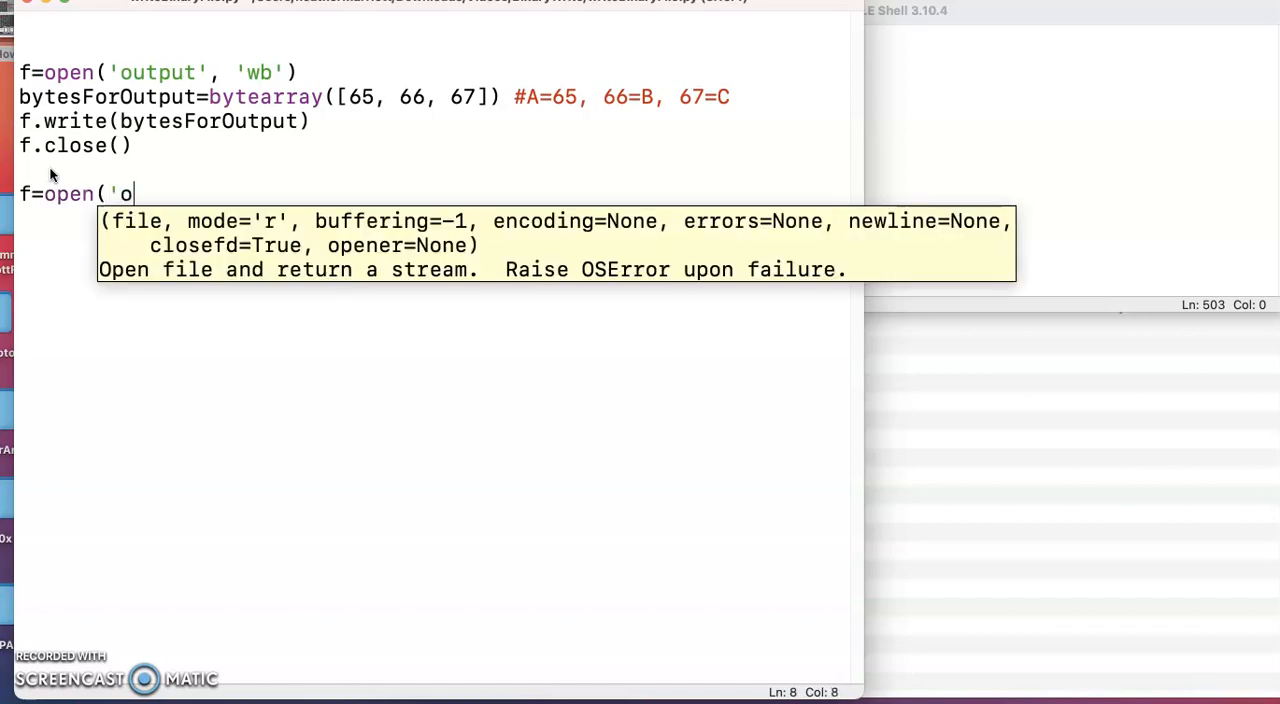
text(utput')
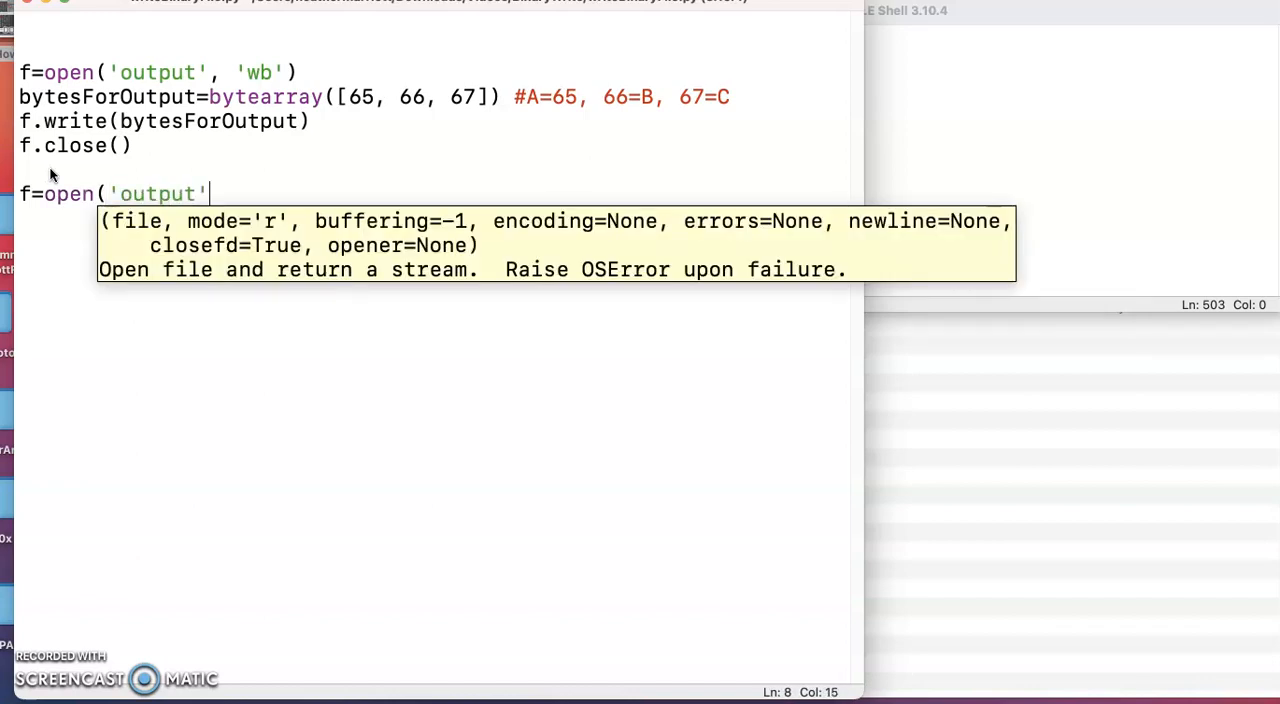
text(, 'rb'))
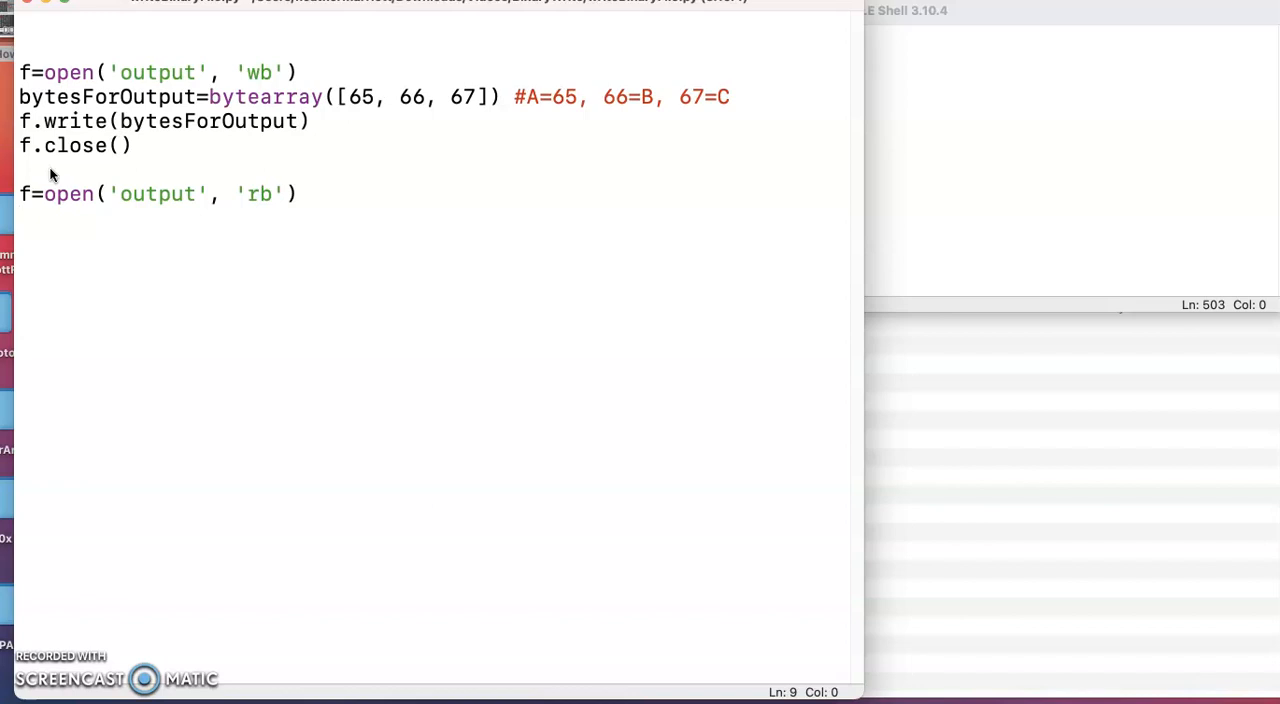
text(f2=)
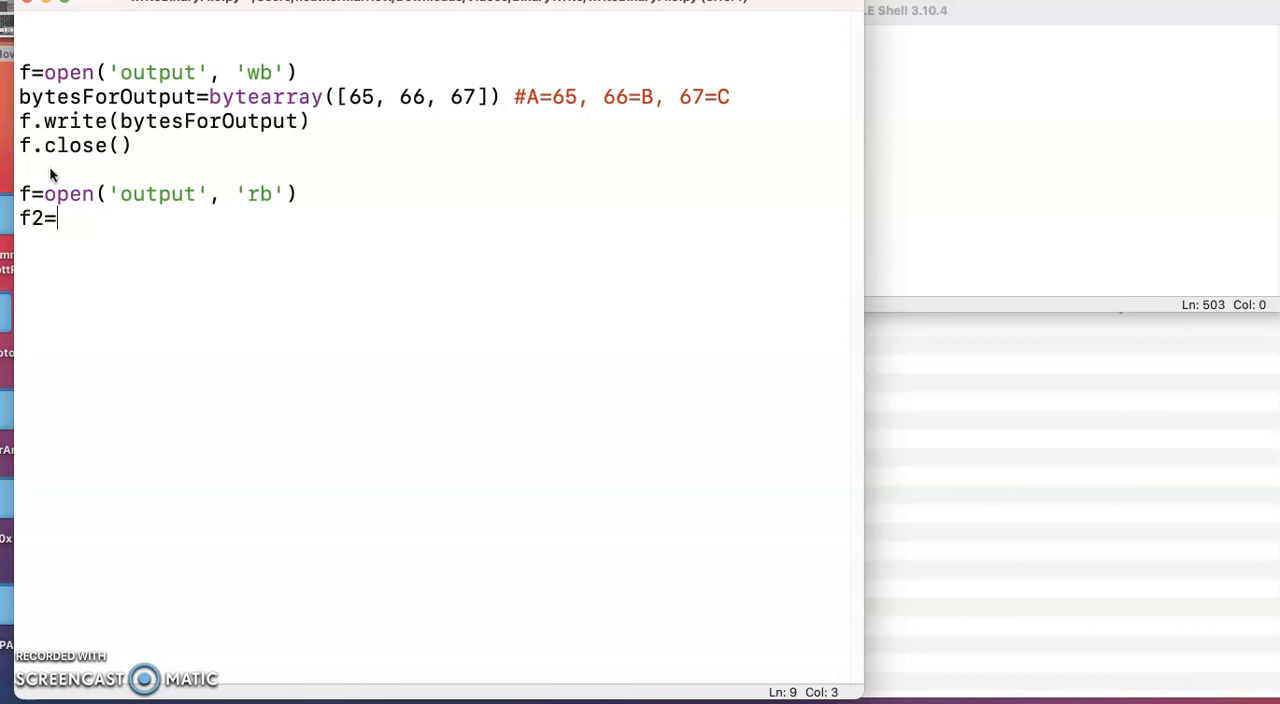
text(open('chan)
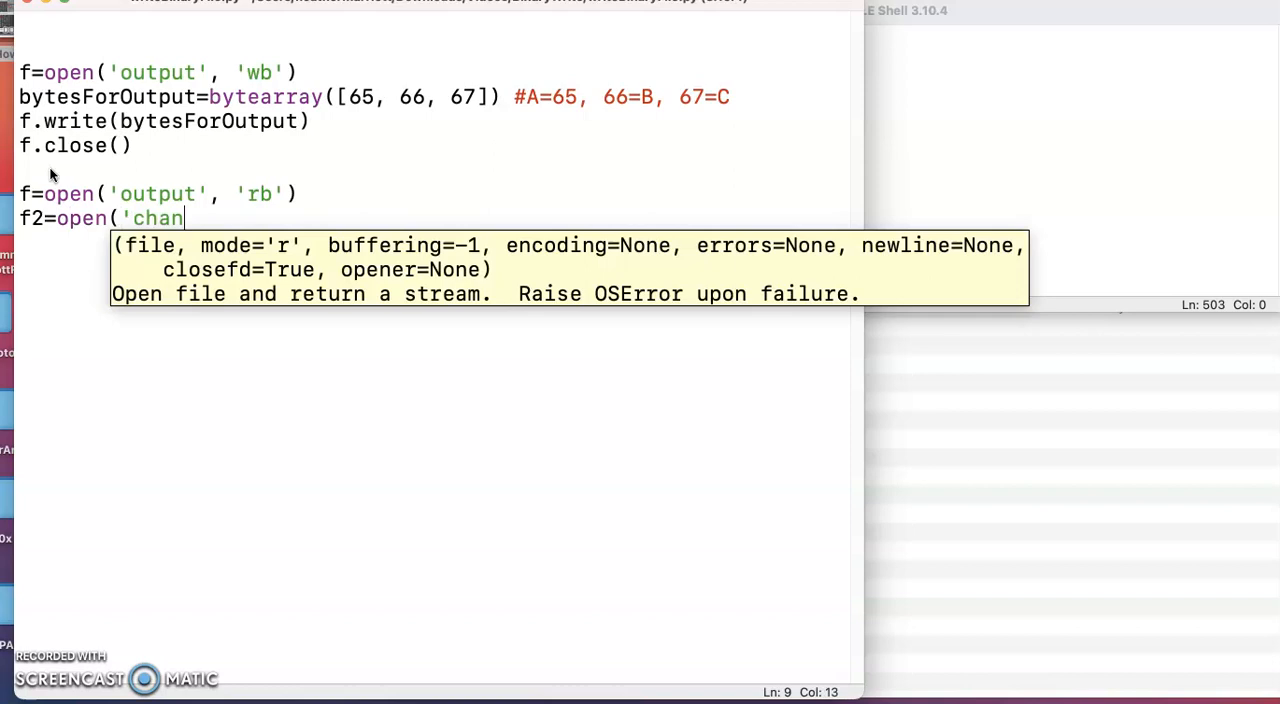
text(ged', ')
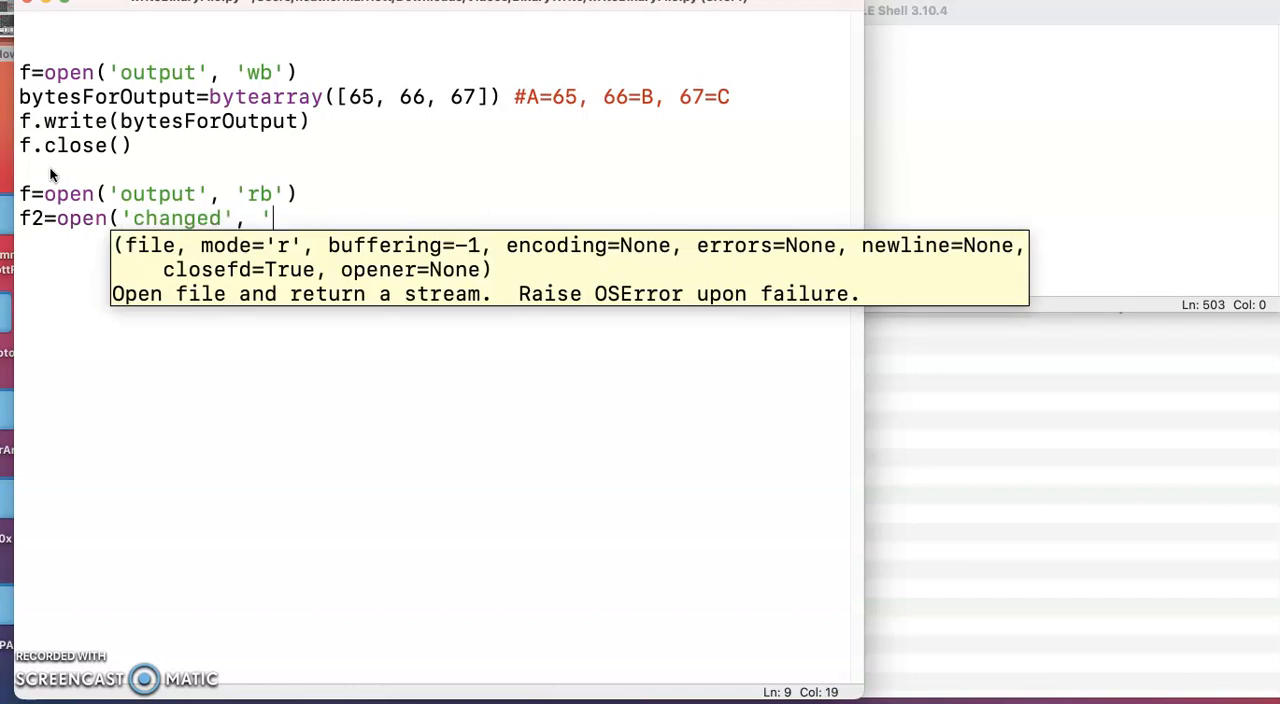
text(wb'))
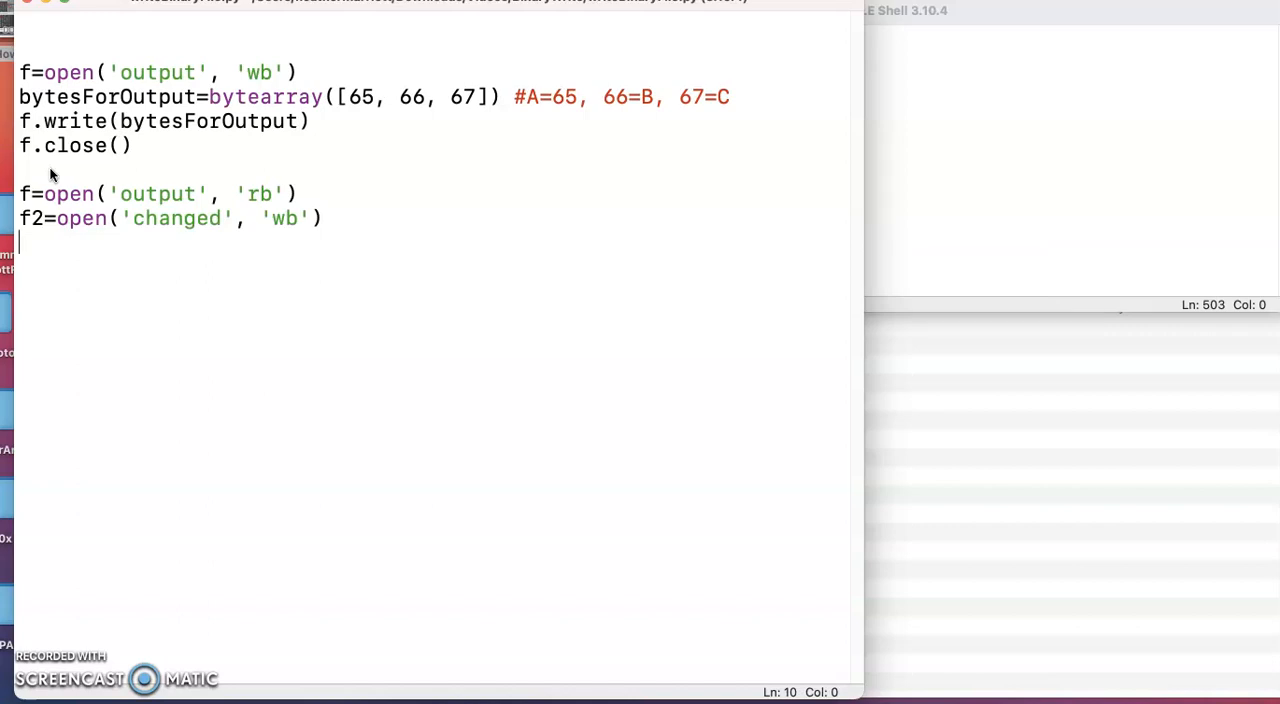
Add fileContents=f.read() and an empty newFileContents=[] list
text(fileCo)
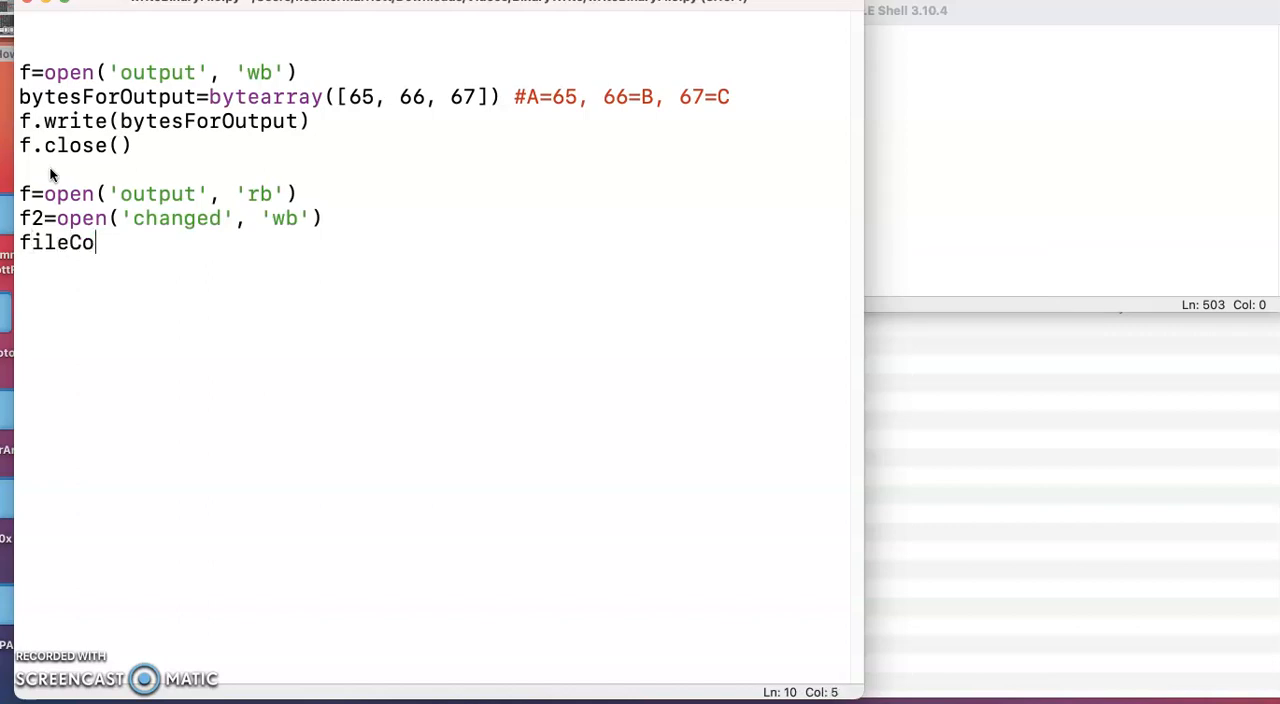
text(ntents)
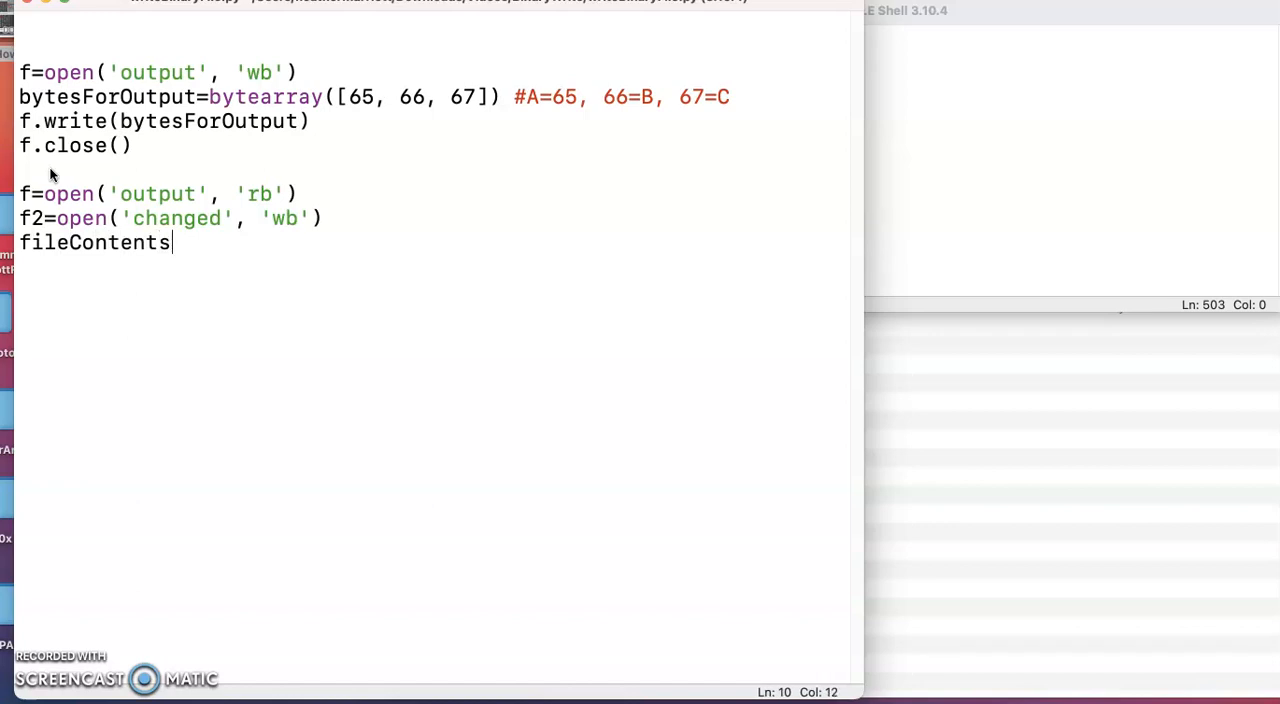
text(=f)
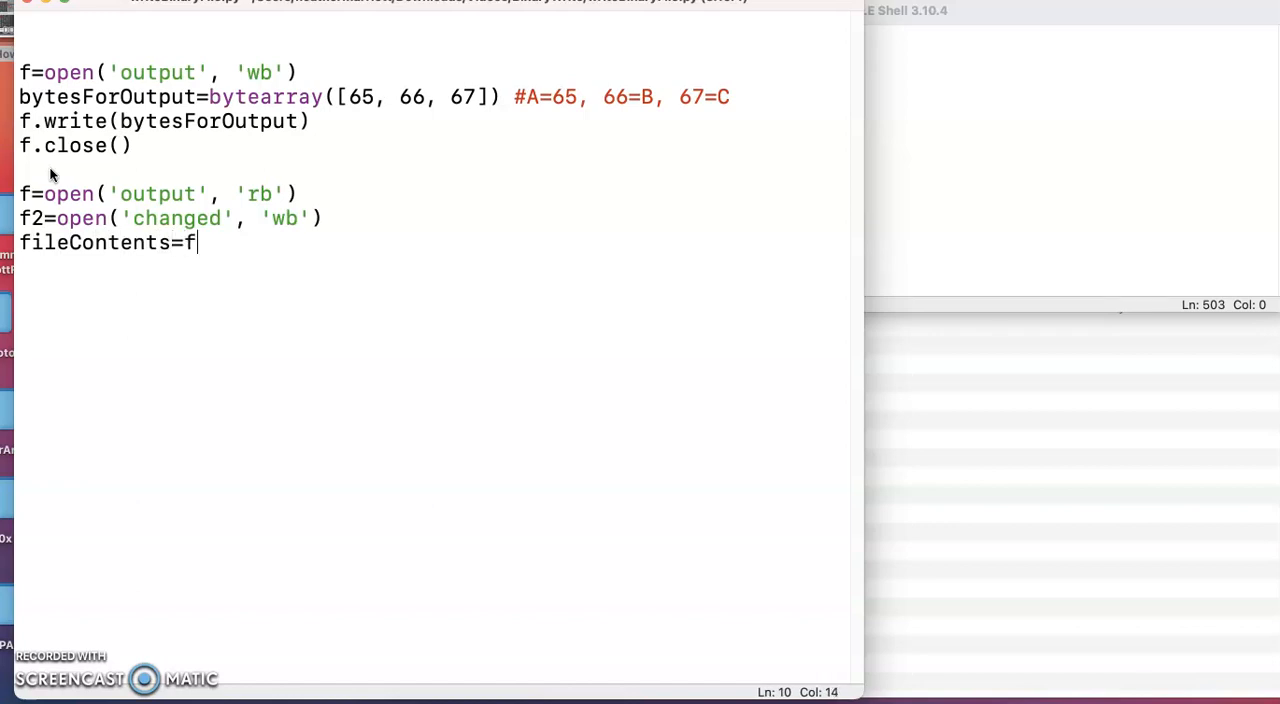
text(.read)
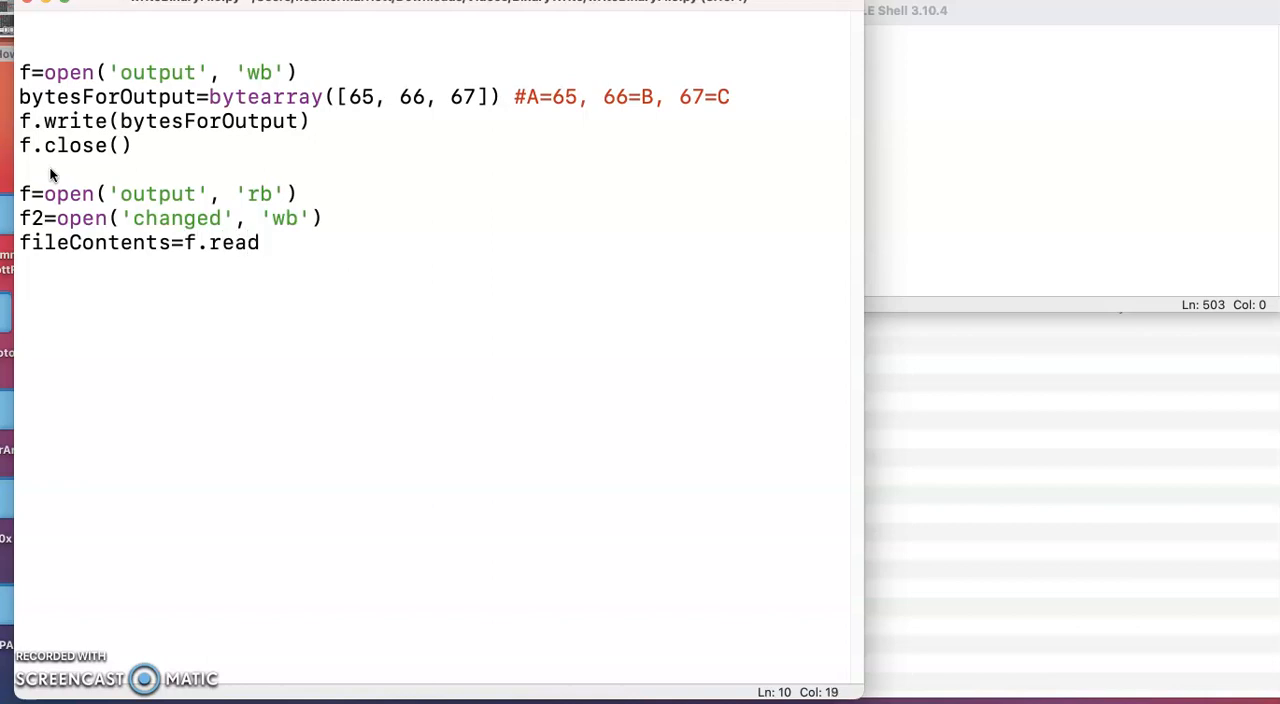
text(())
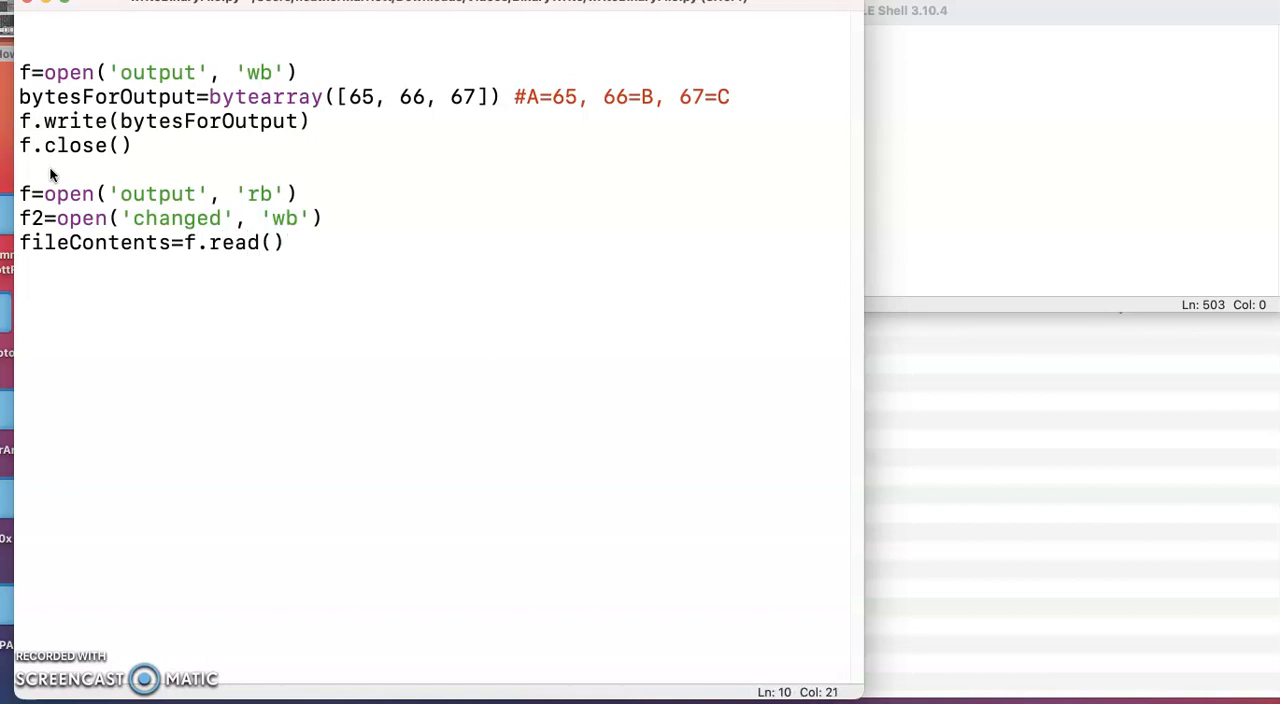
double_click(152, 194)
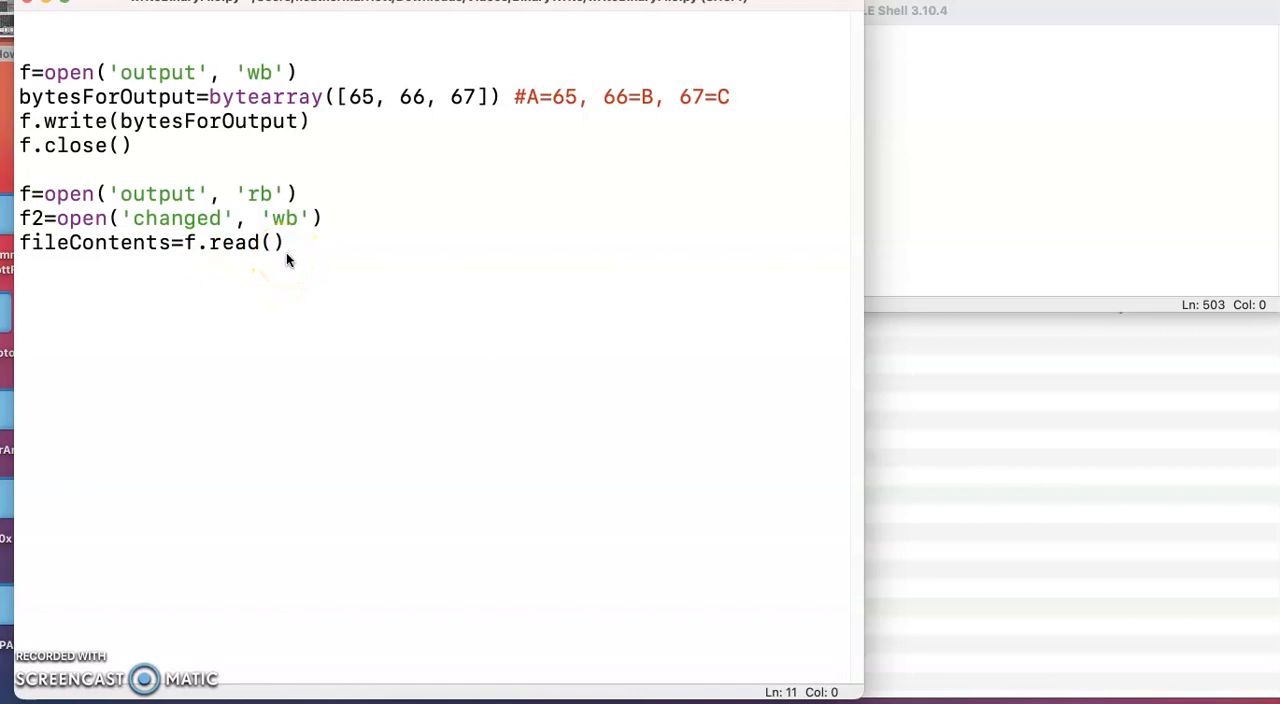
text(new)
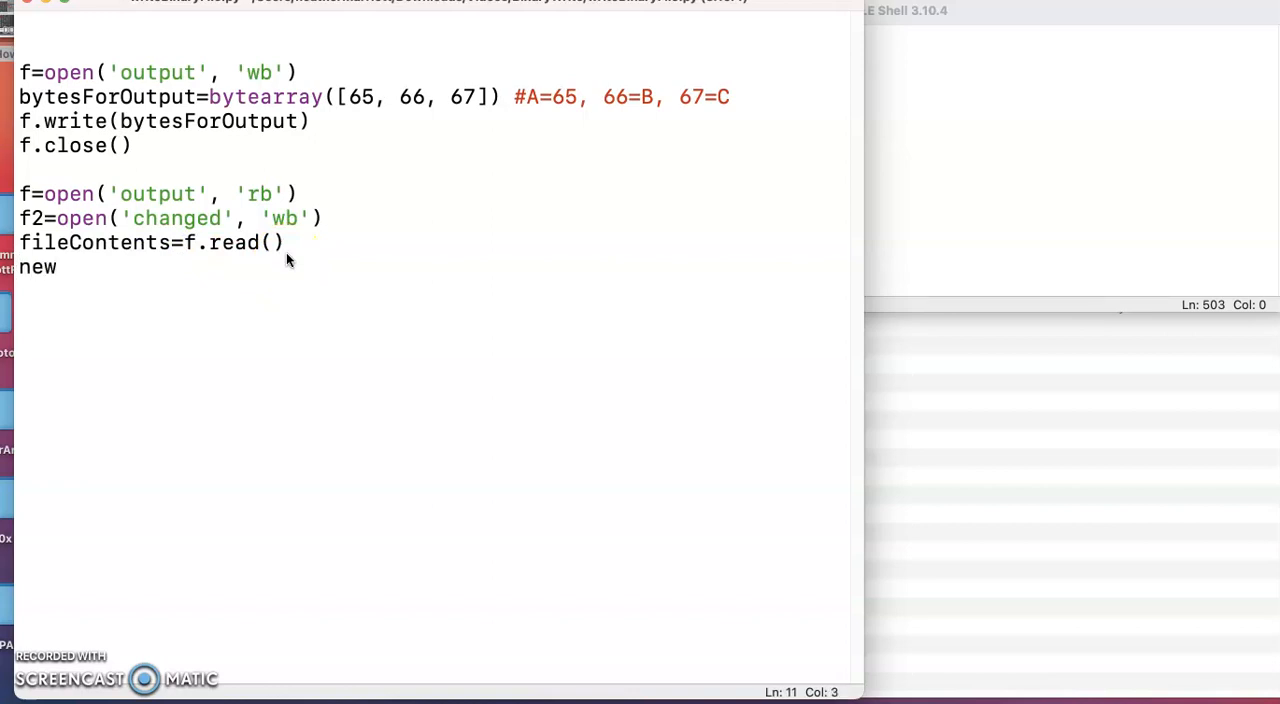
text(FileCont)
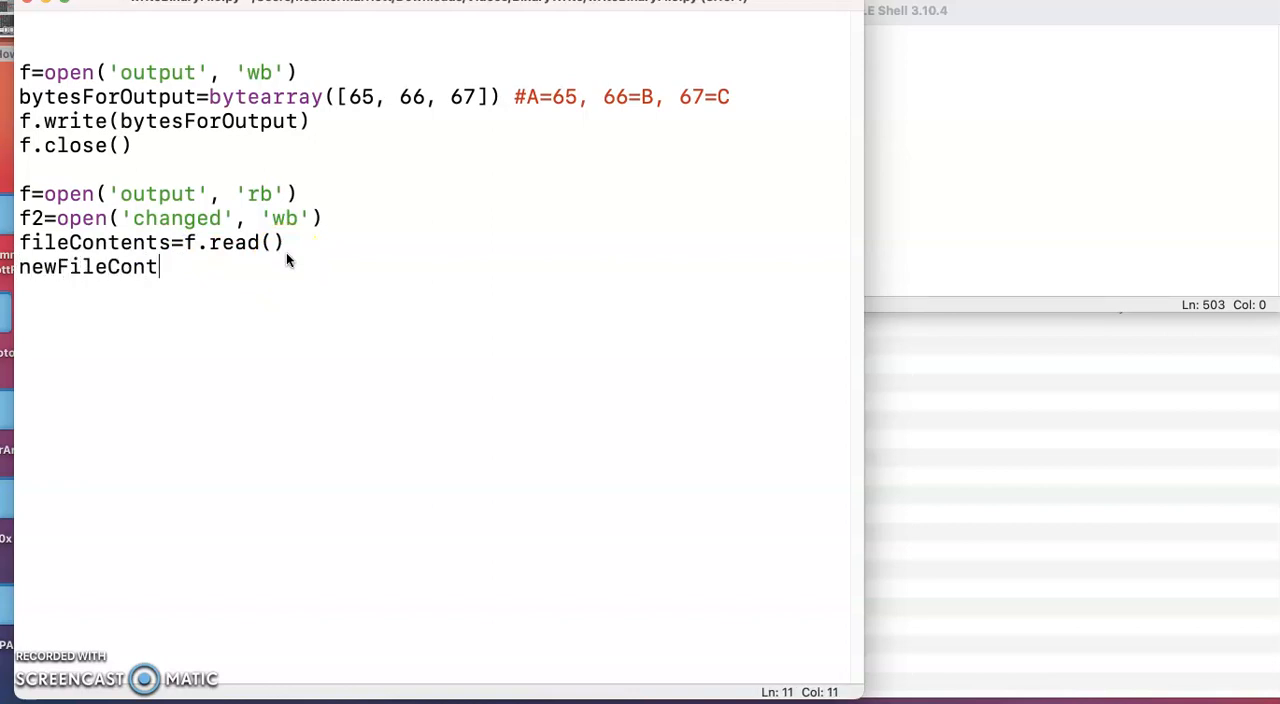
text(ents)
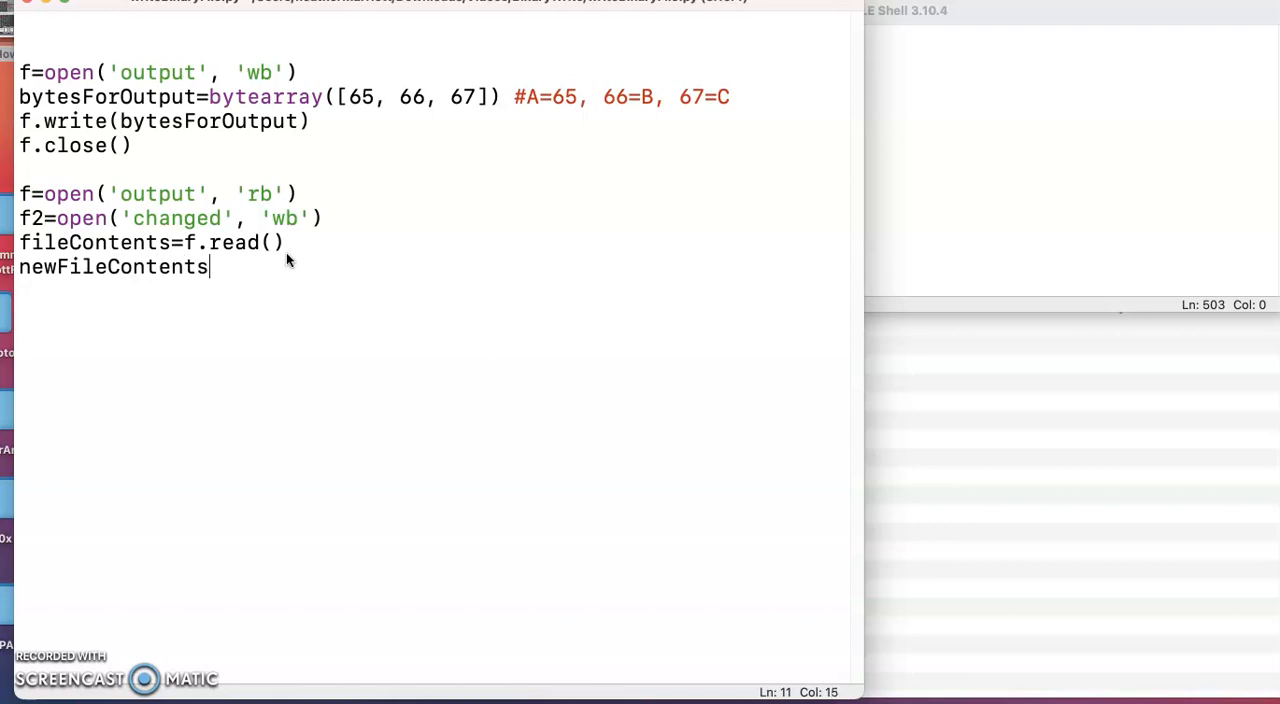
text(=[])
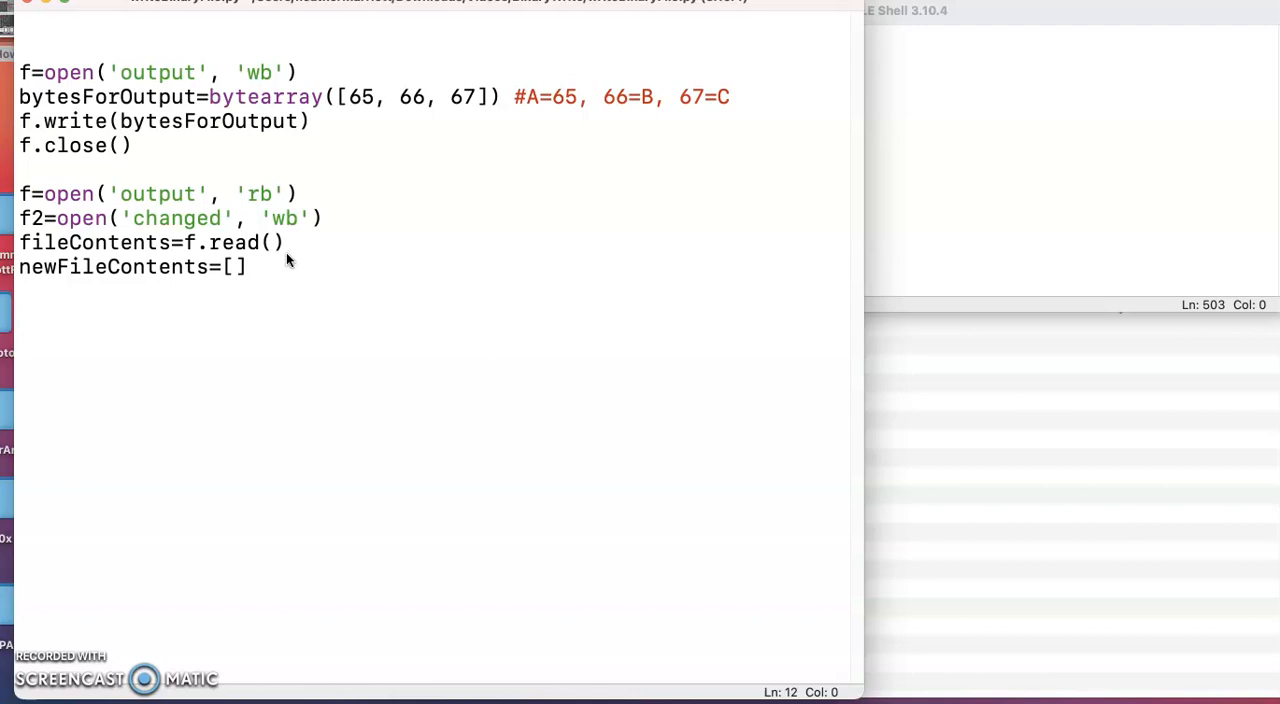
Start the loop for b in fileContents: over every byte read
text(for b)
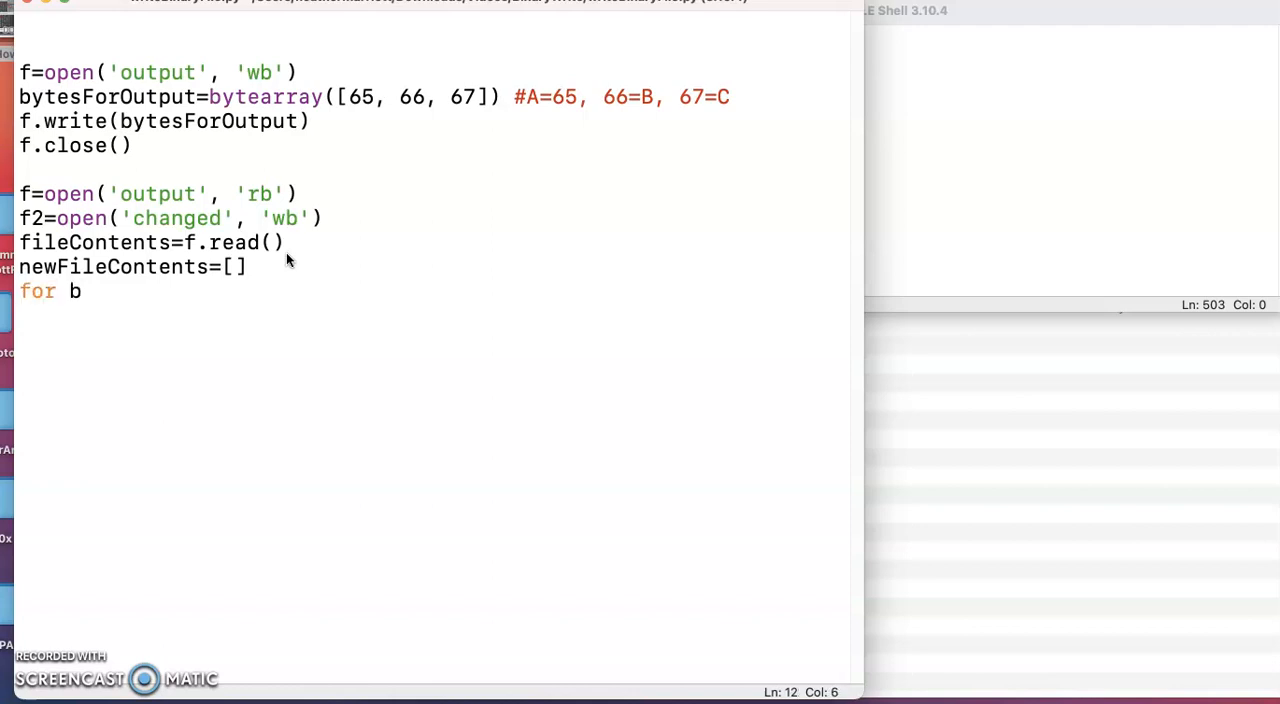
text(in file)
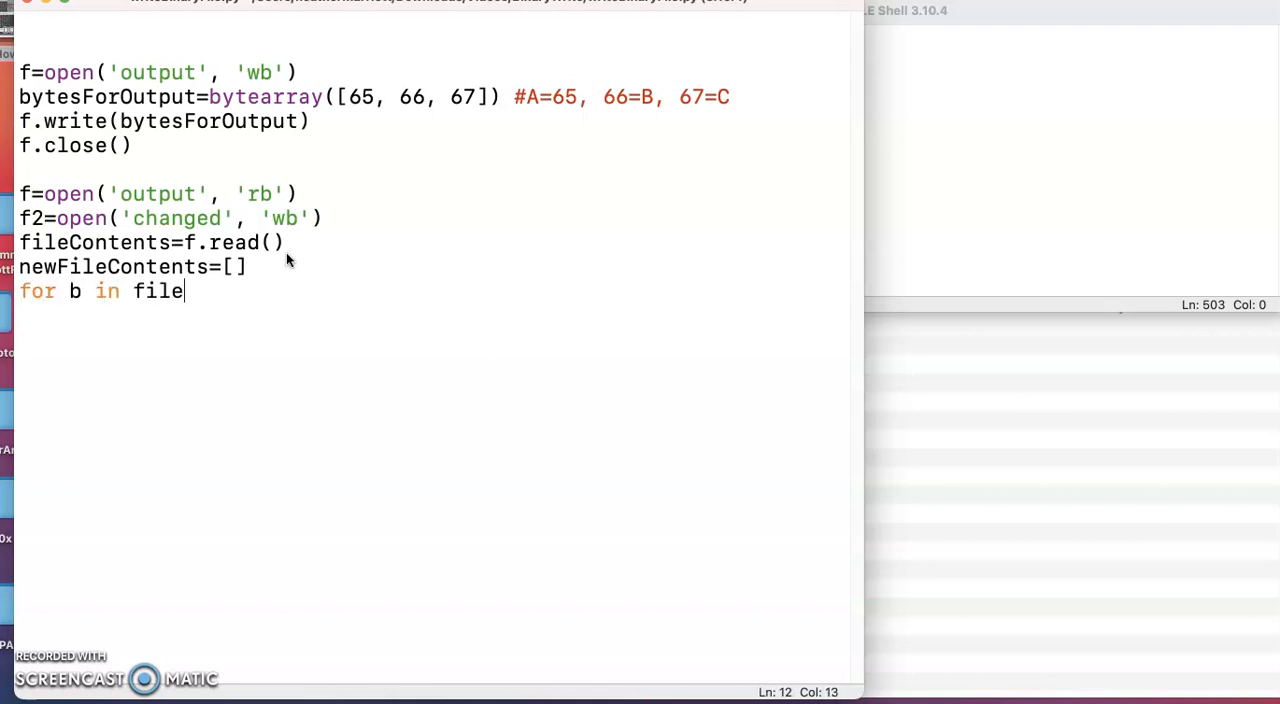
text(Contents:)
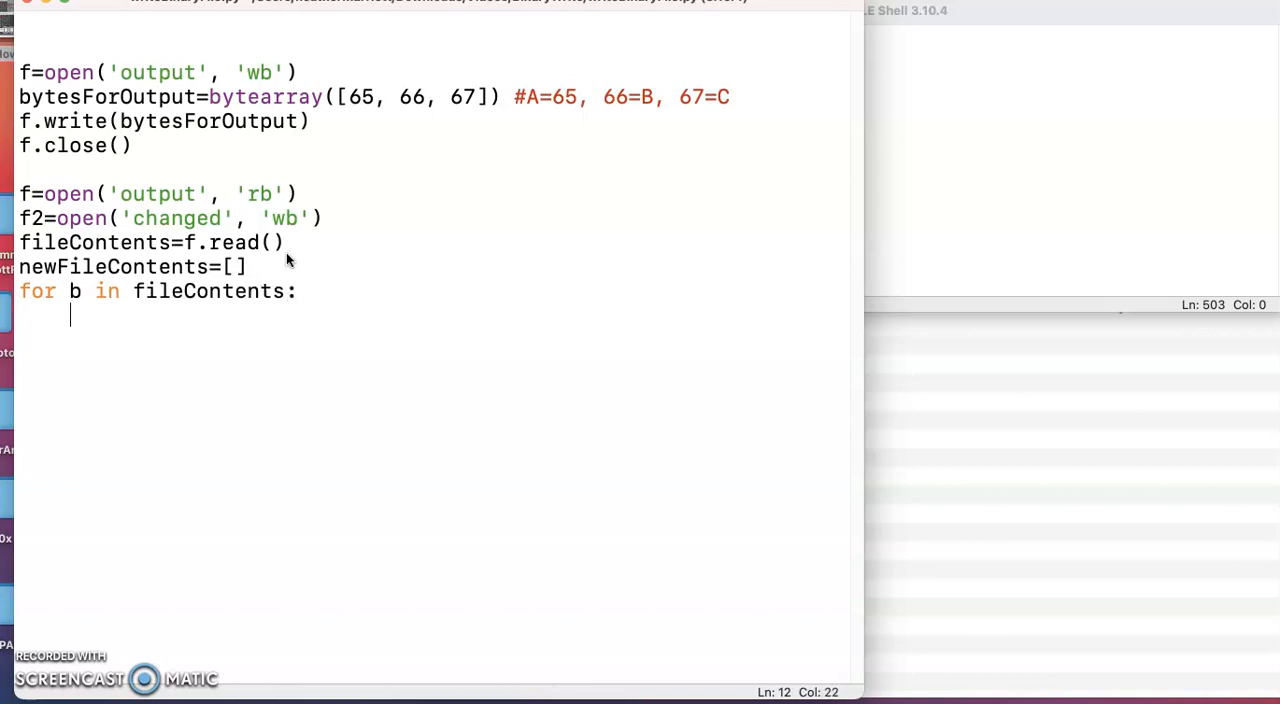
key(enter)
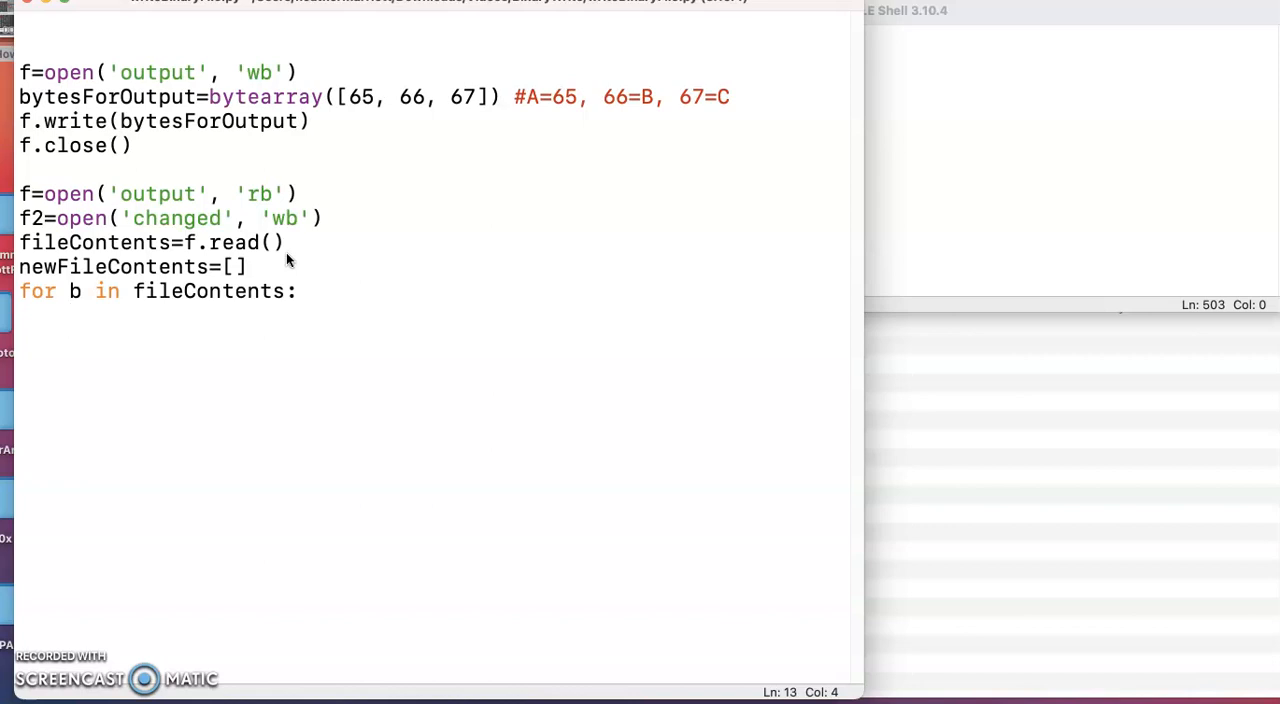
Make the loop body append b + 1 to newFileContents
text(newFileCo)
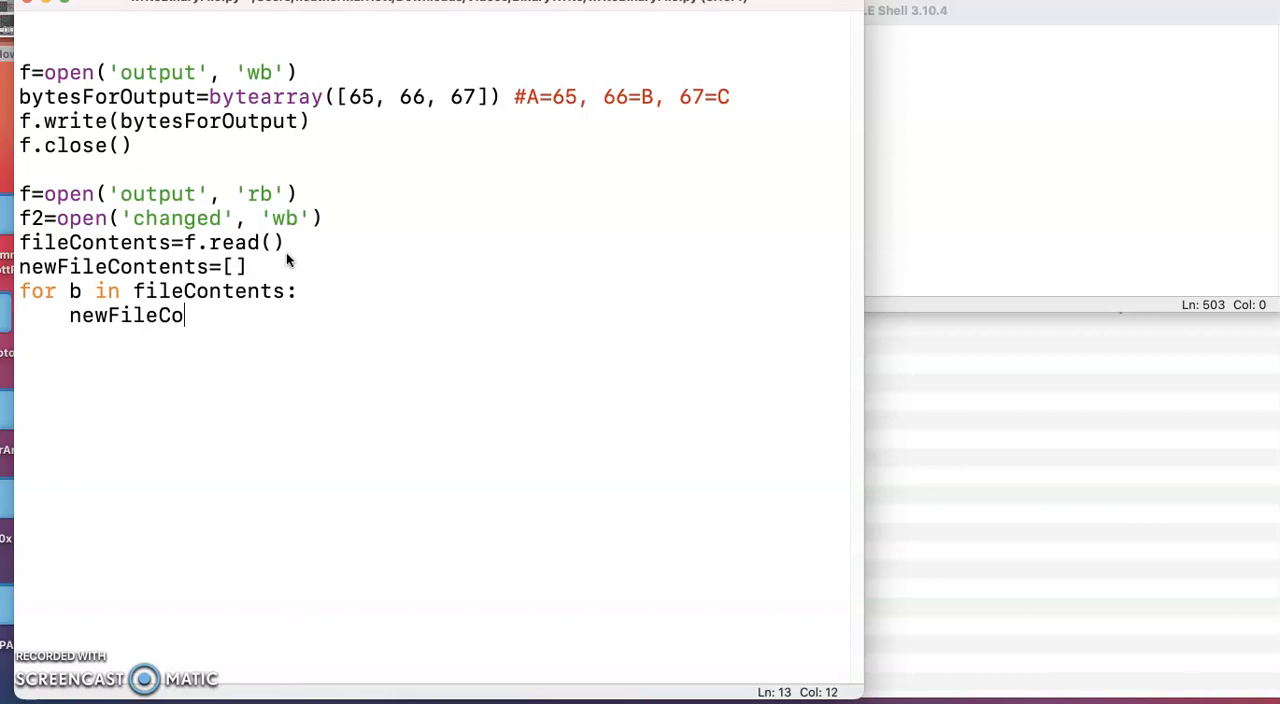
text(ten)
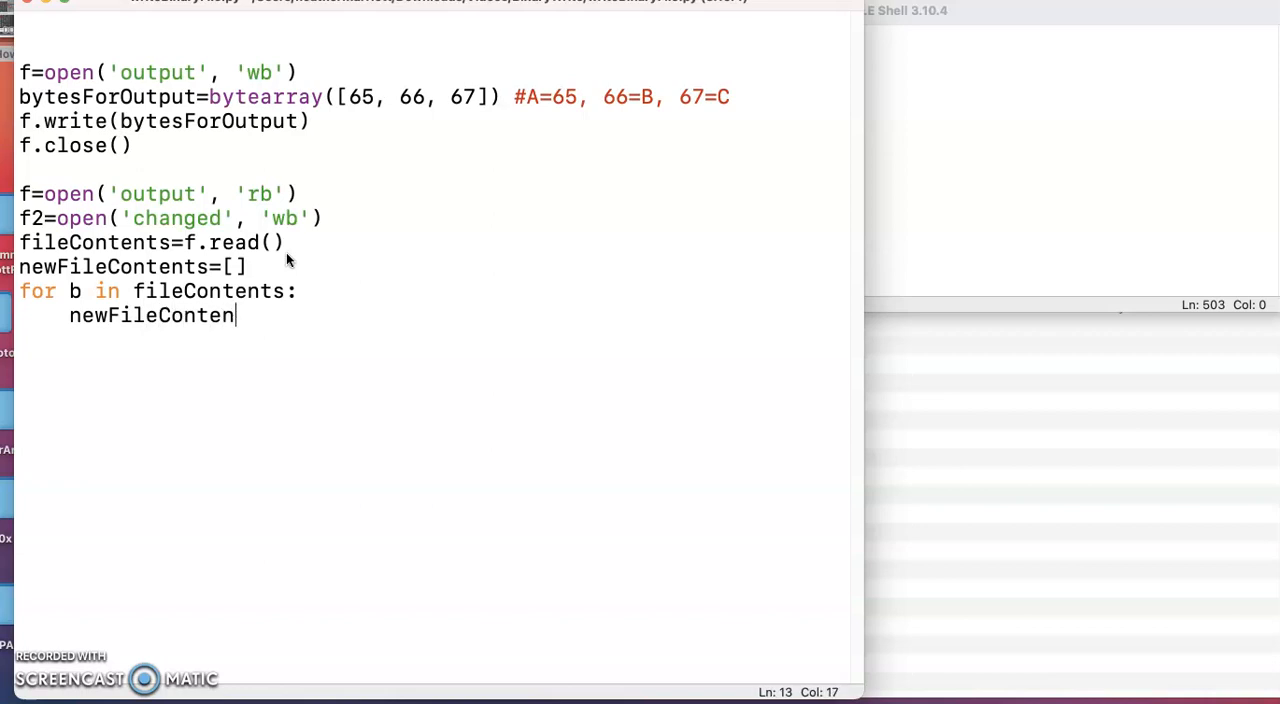
text(ts)
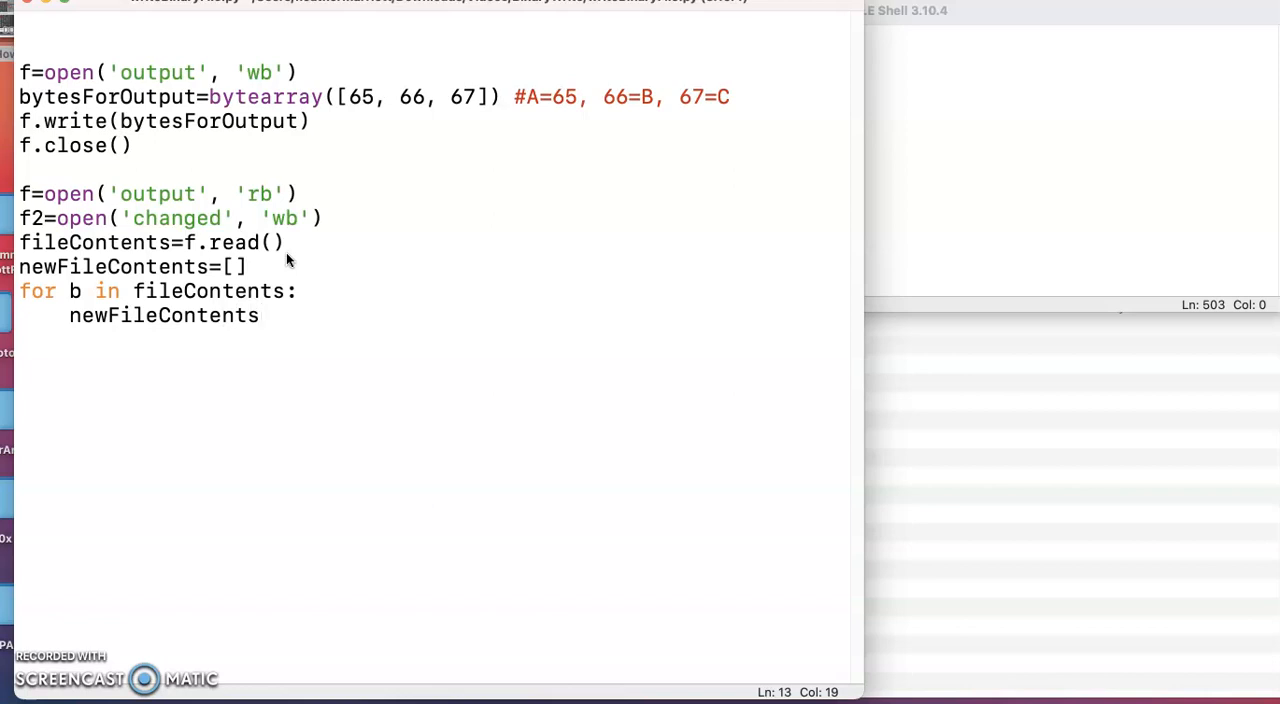
text(.)
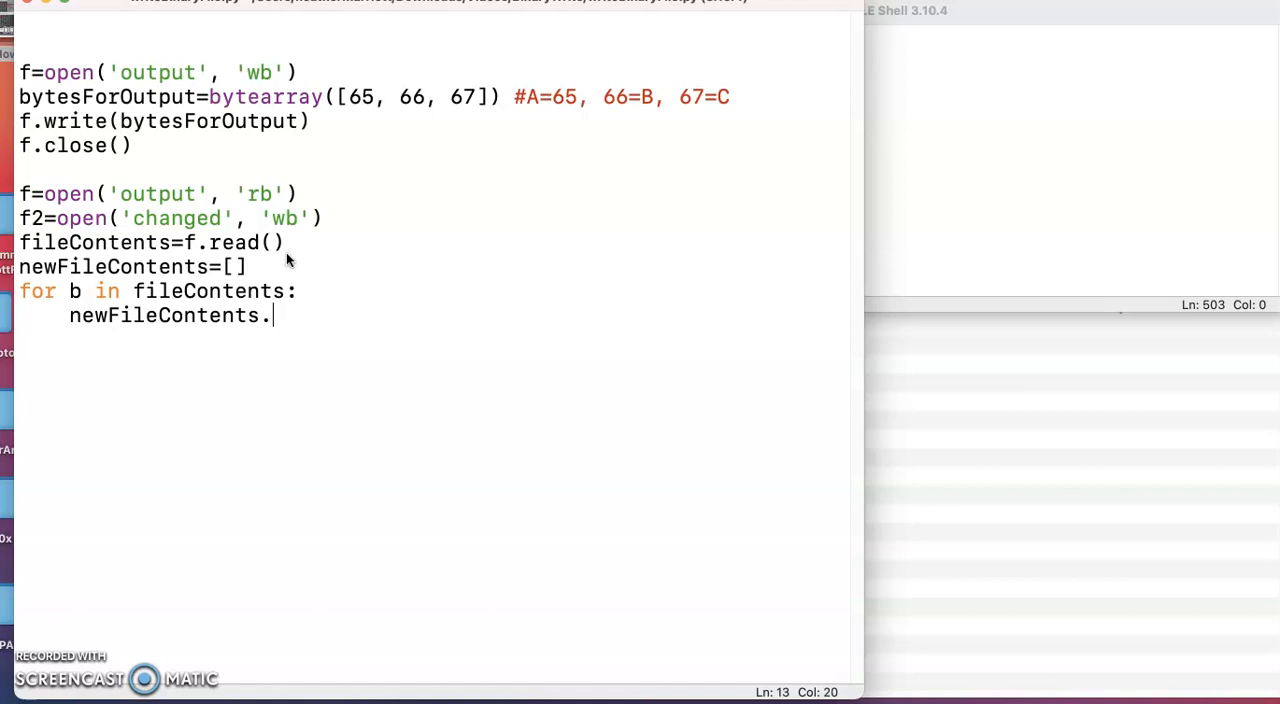
text(append)
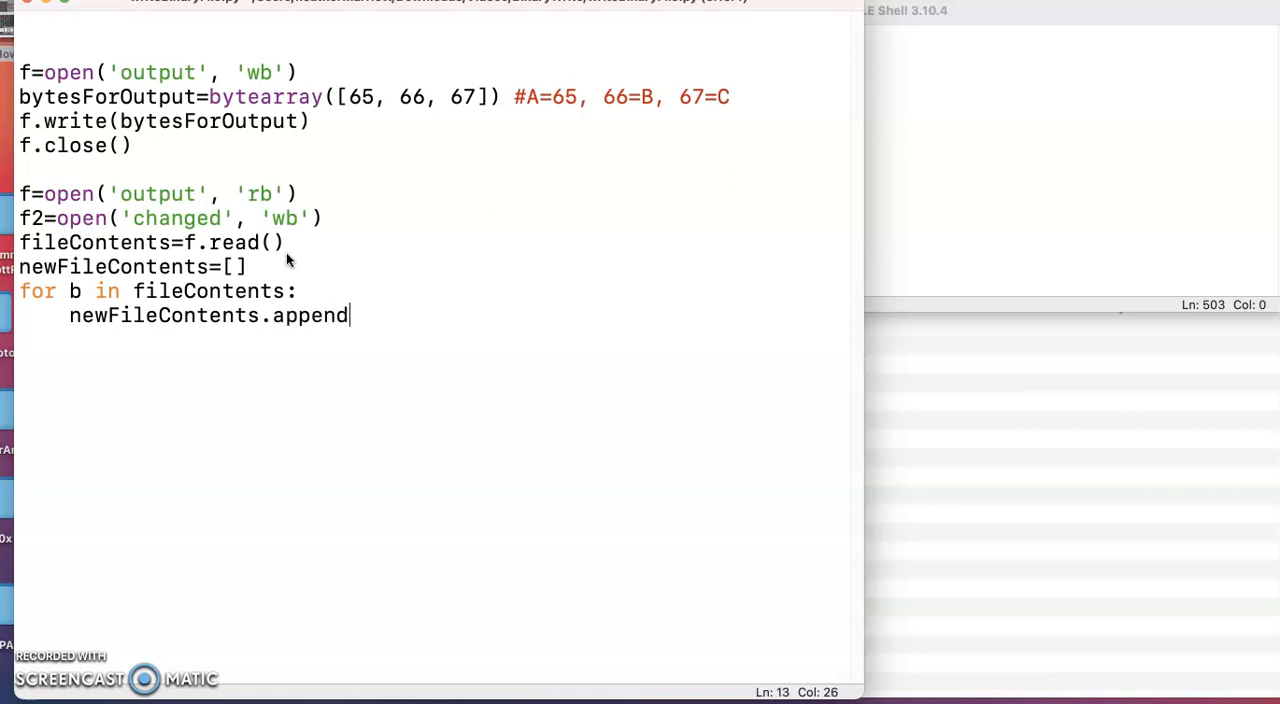
text((b + 1)
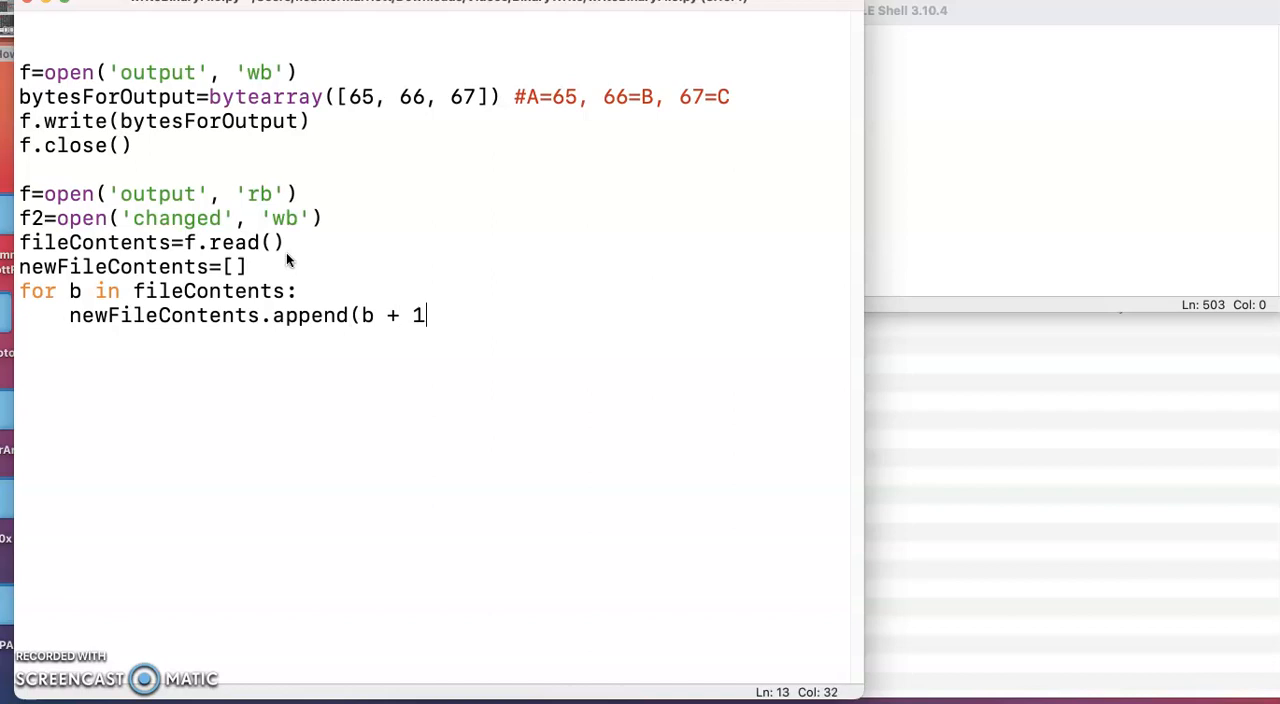
text())
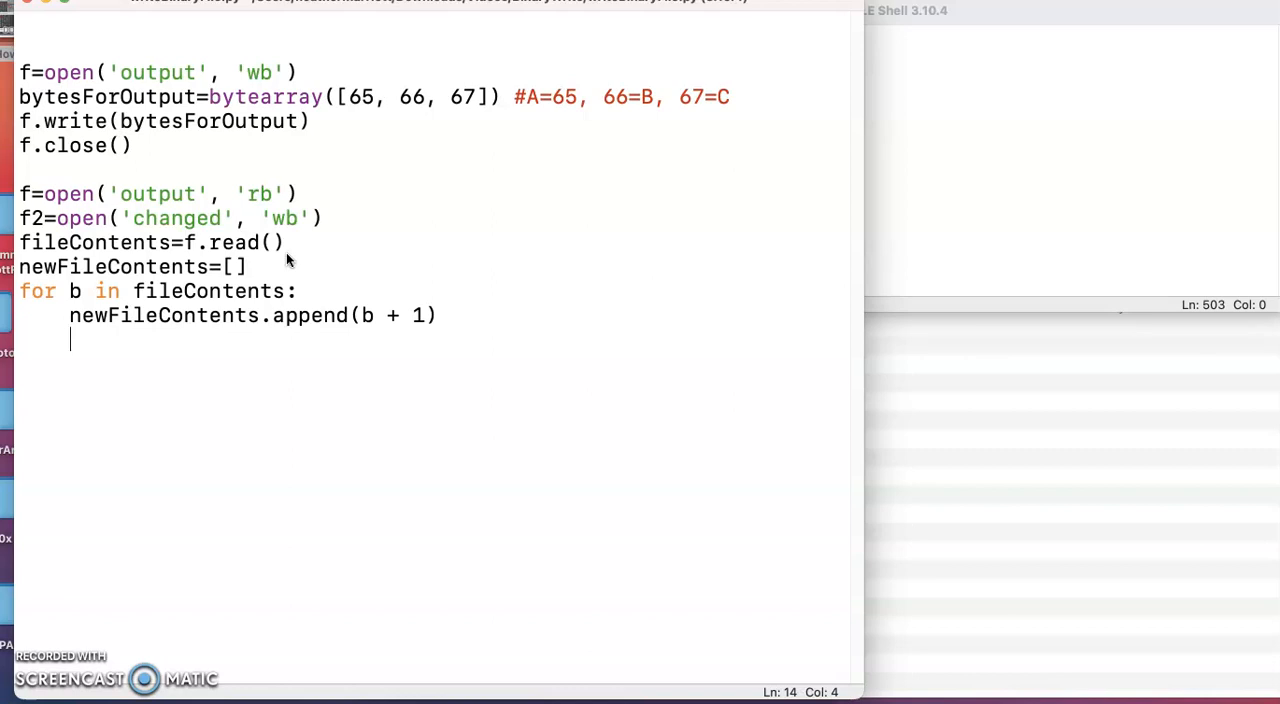
key(enter)
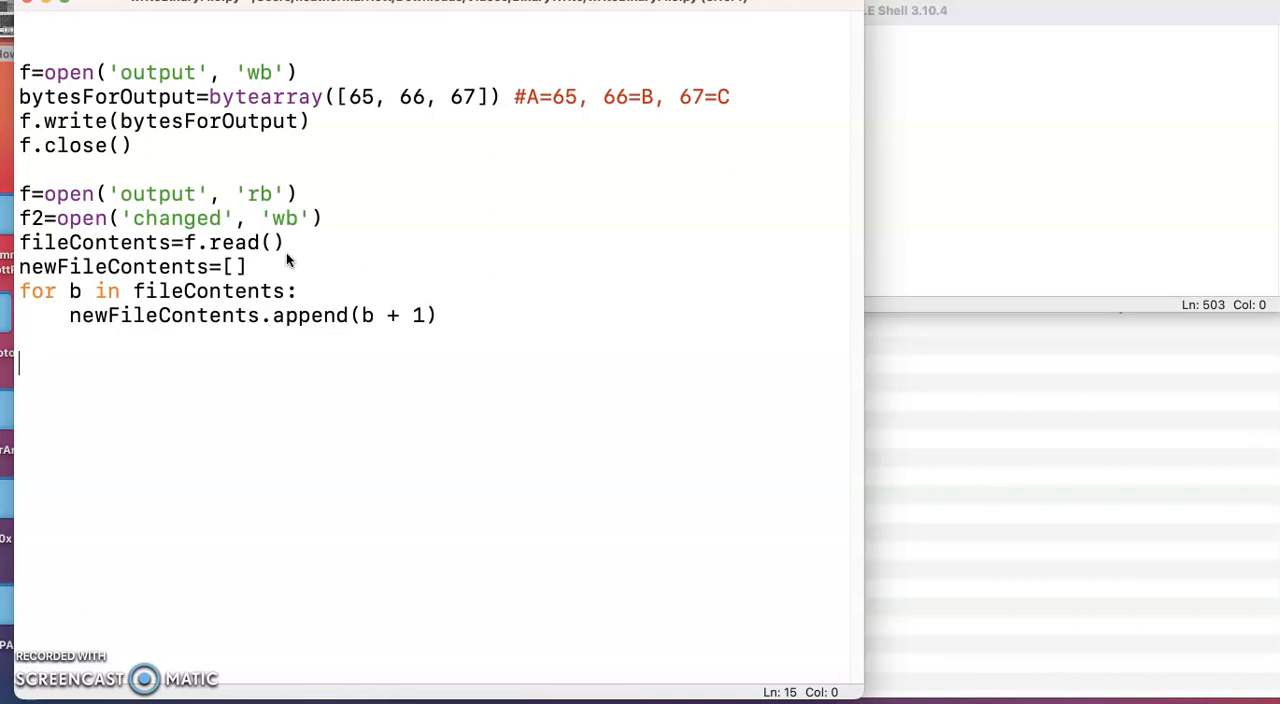
Write f2.write(bytearray(newFileContents)) to store the incremented bytes in 'changed'
text(f2)
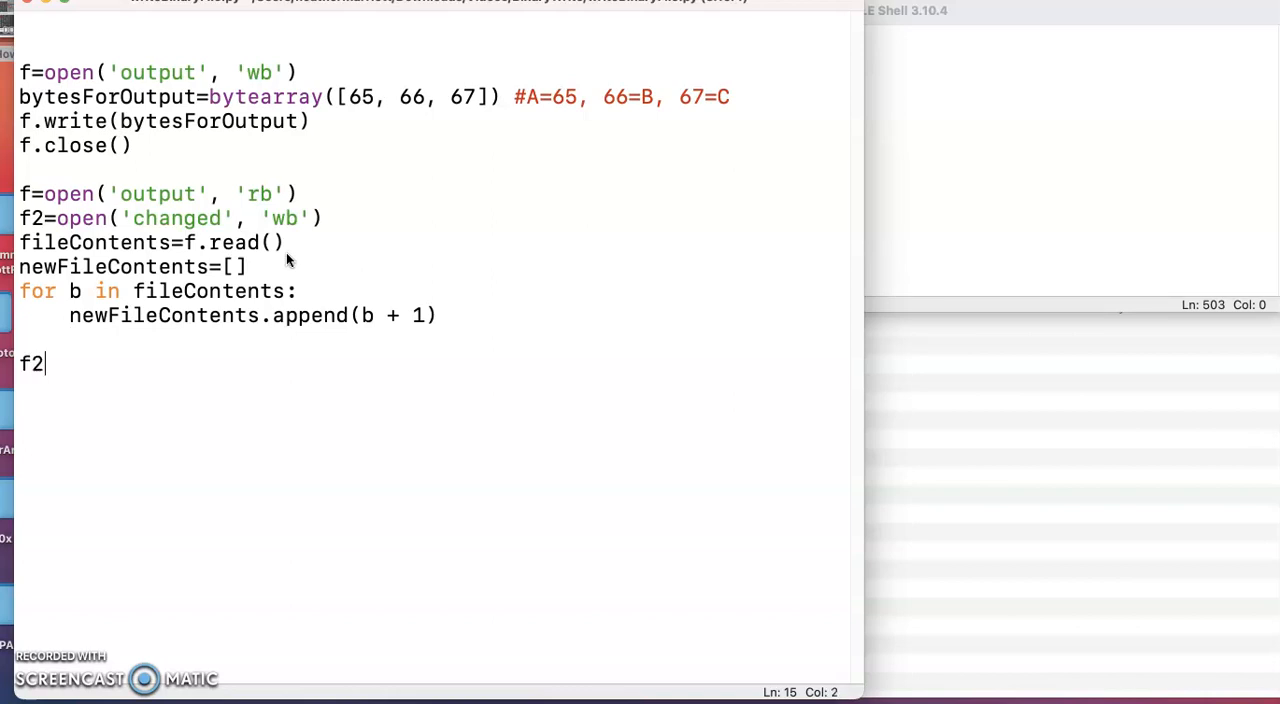
text(.write()
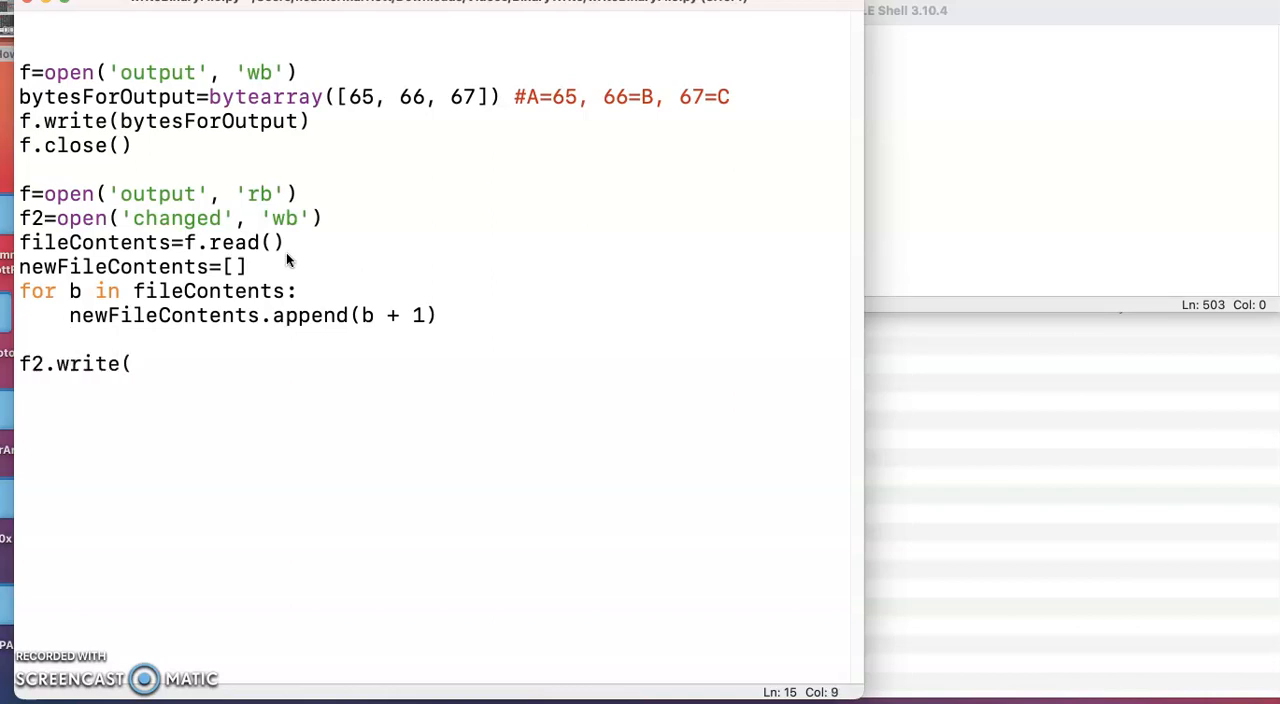
text(byte)
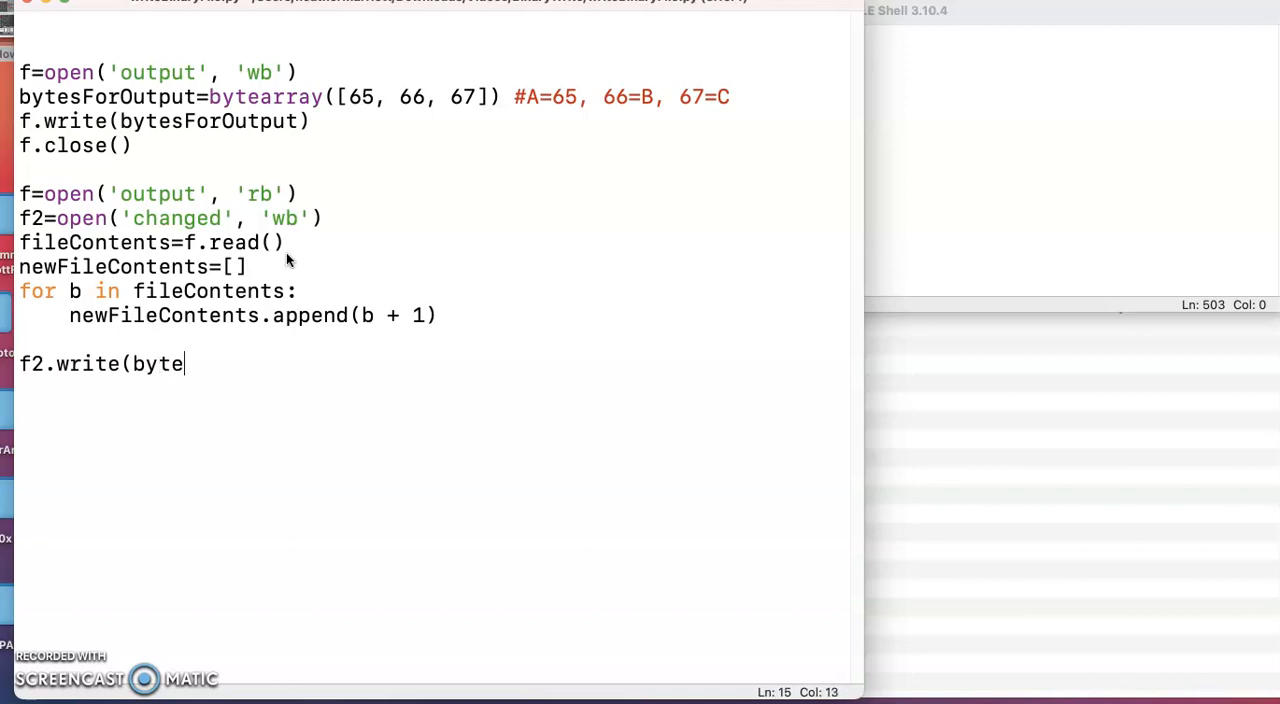
text(array(n)
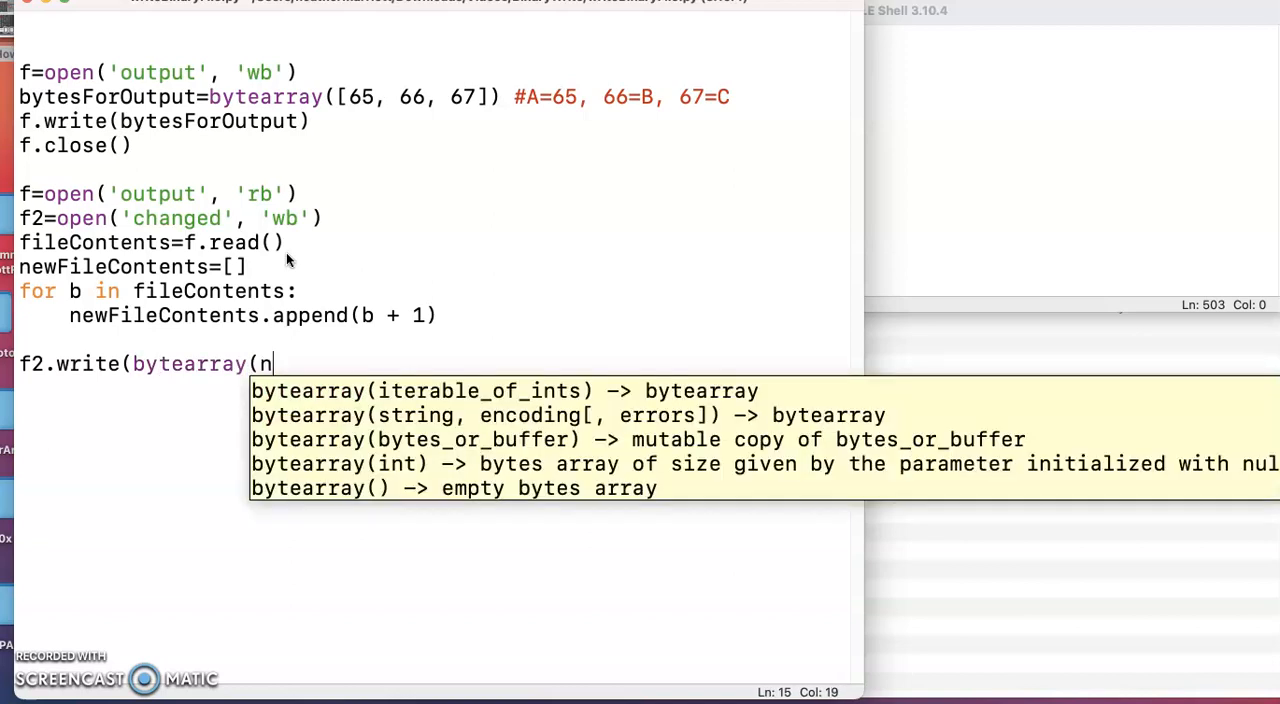
text(ewFileContn)
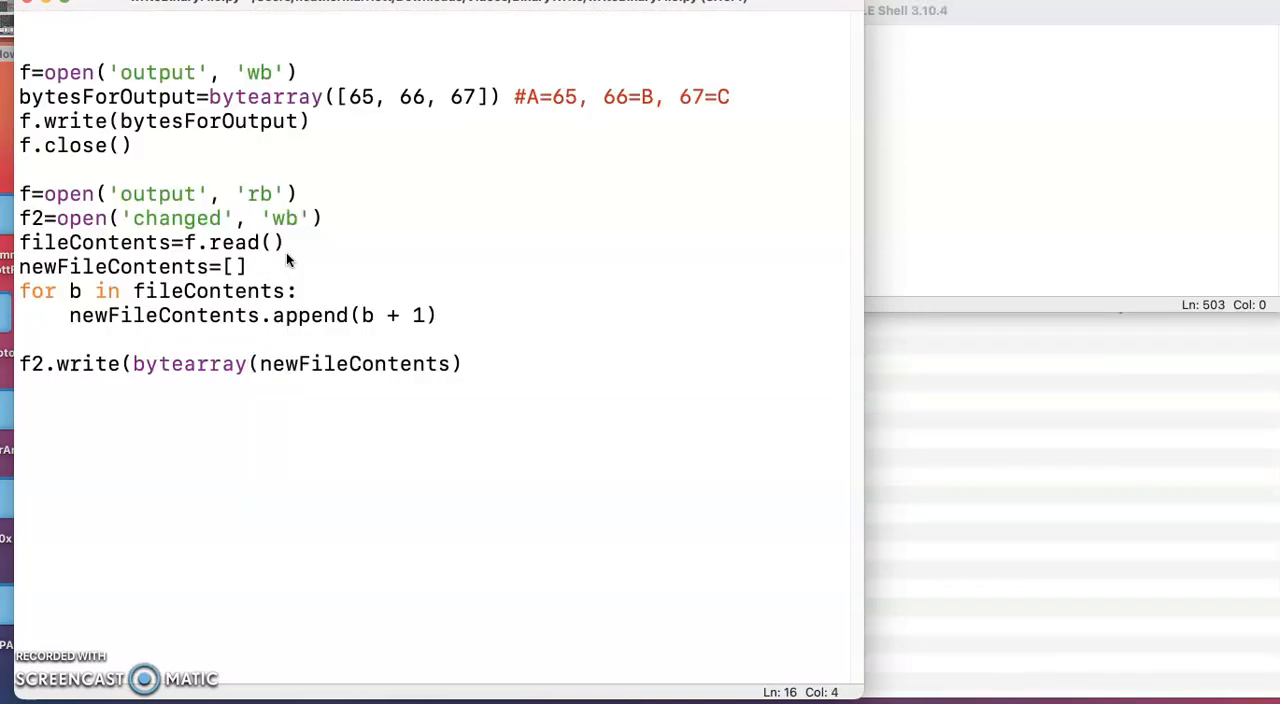
text())
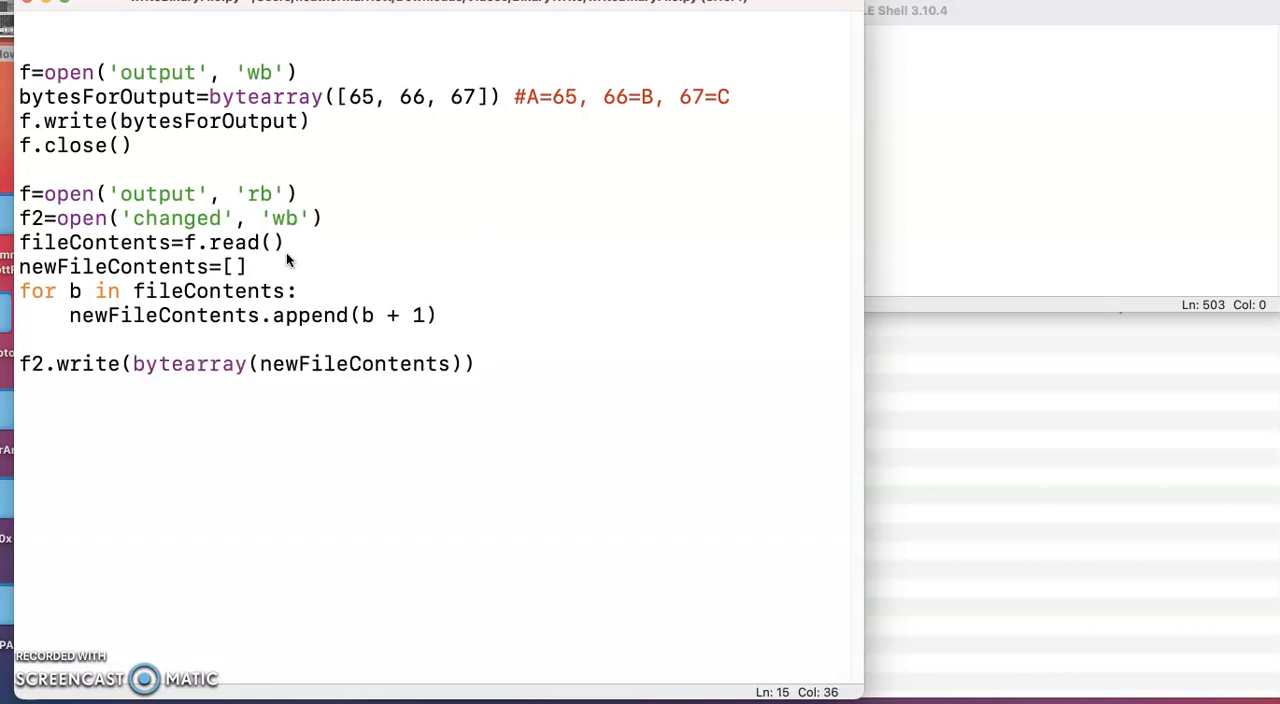
Close both files with f2.close() and f.close()
text(f2)
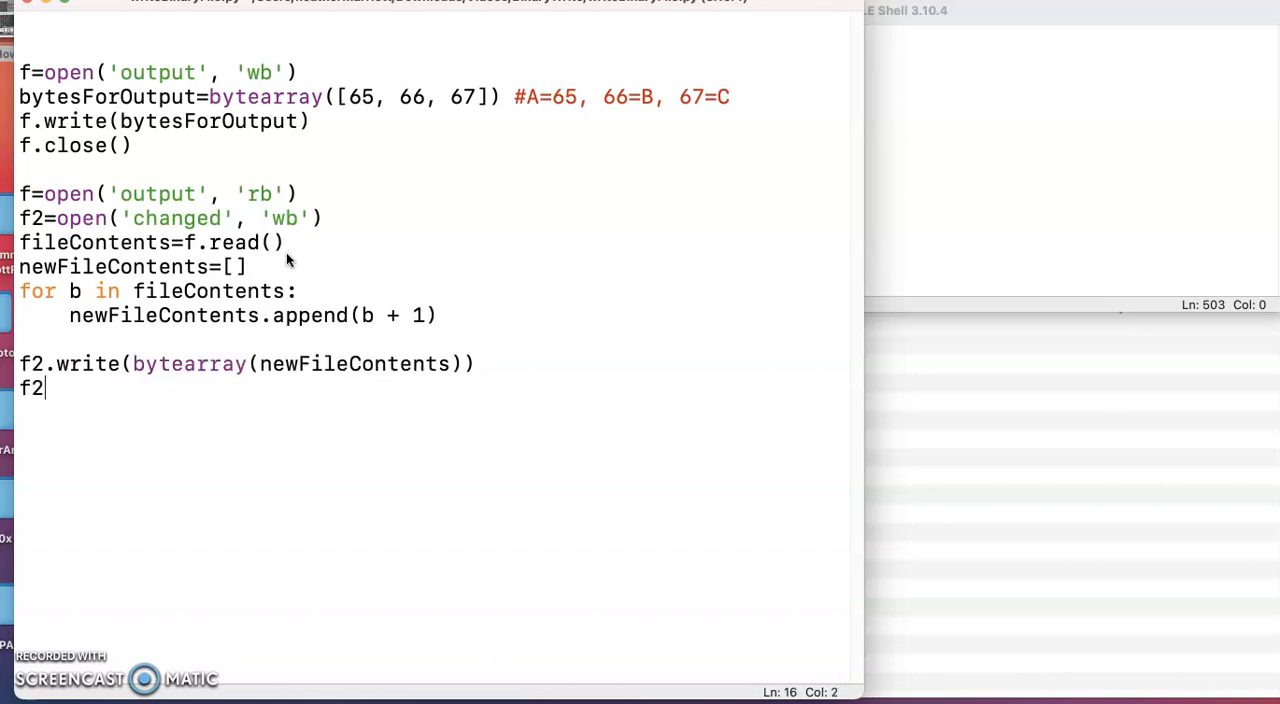
text(.close())
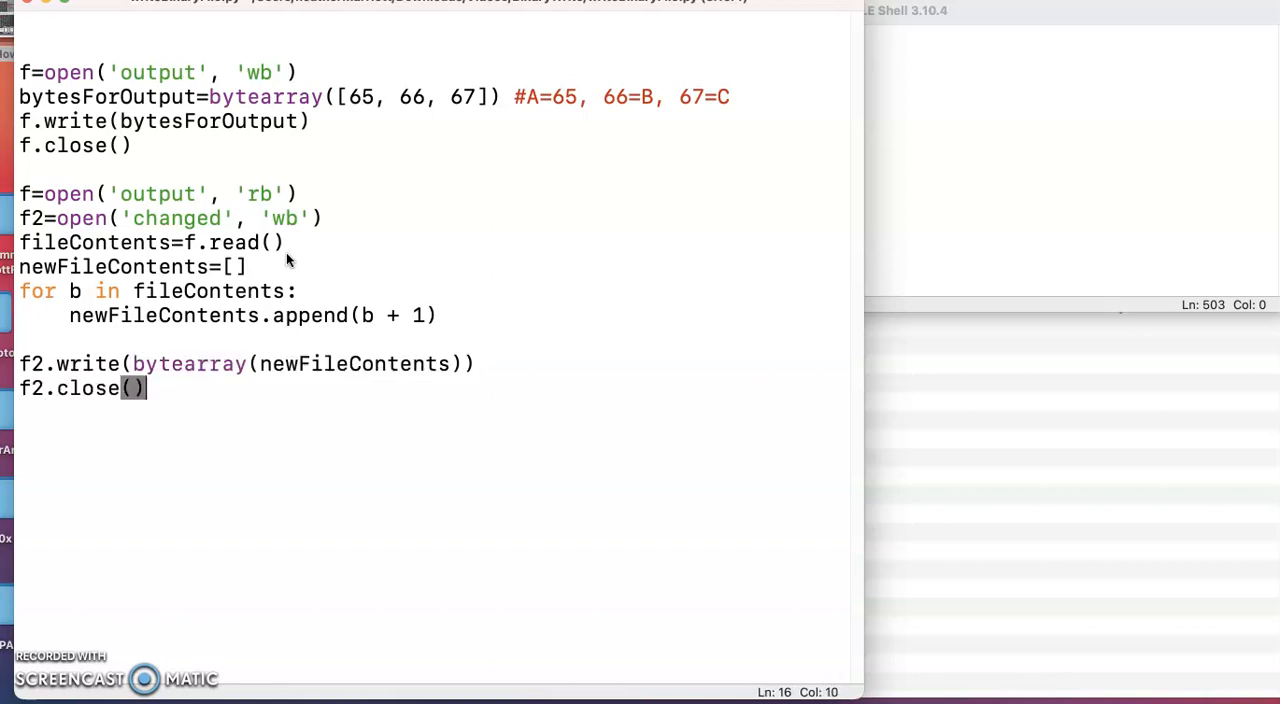
text(f.close)
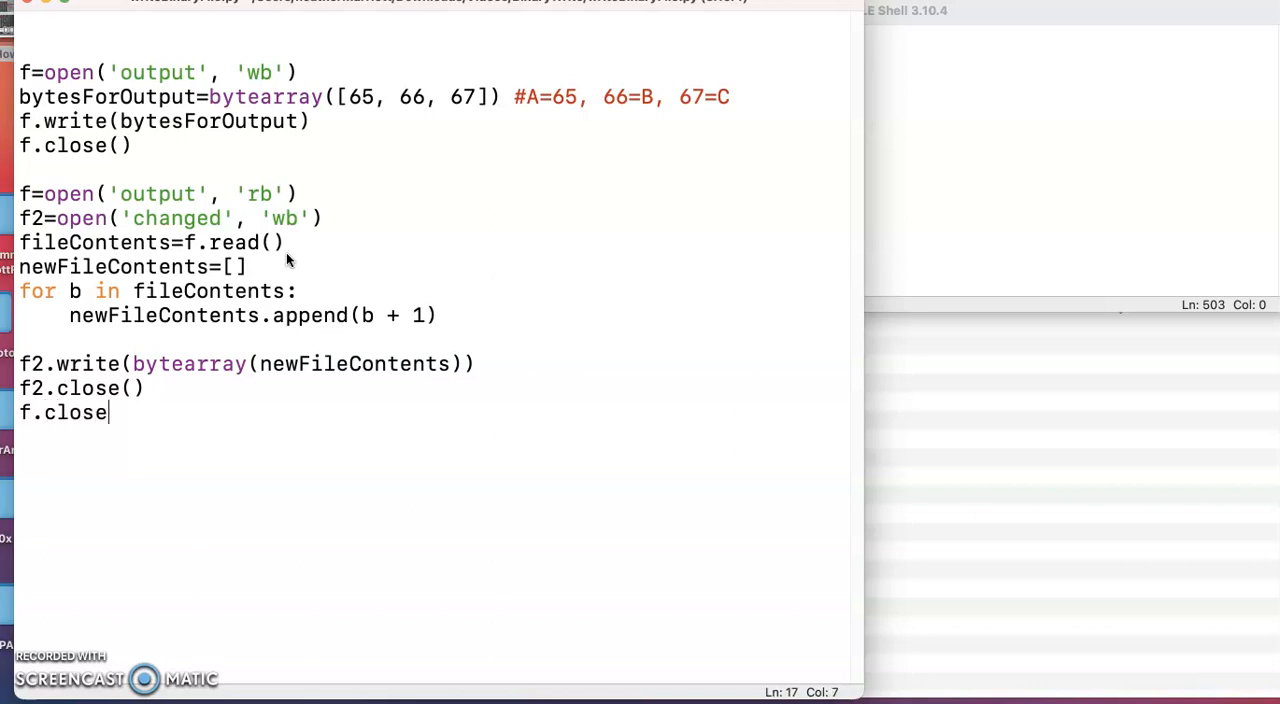
text(())
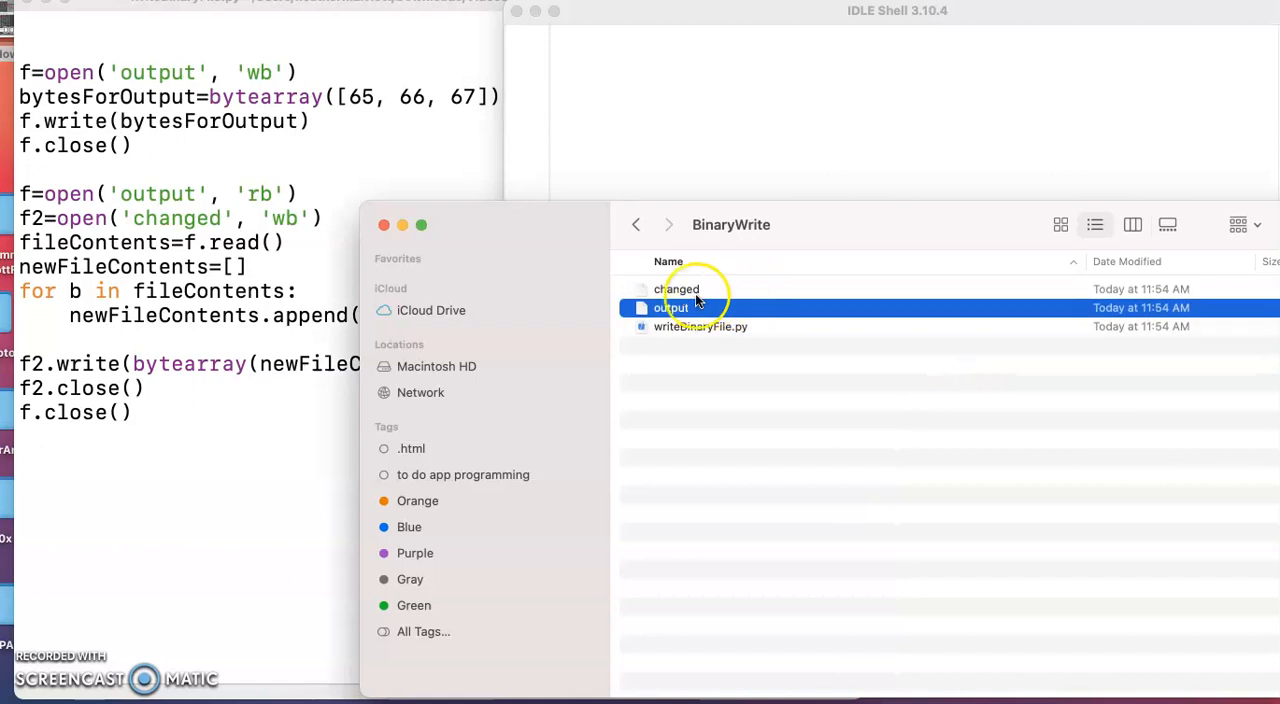
Open the changed file from the BinaryWrite folder to view its contents
click(676, 288)
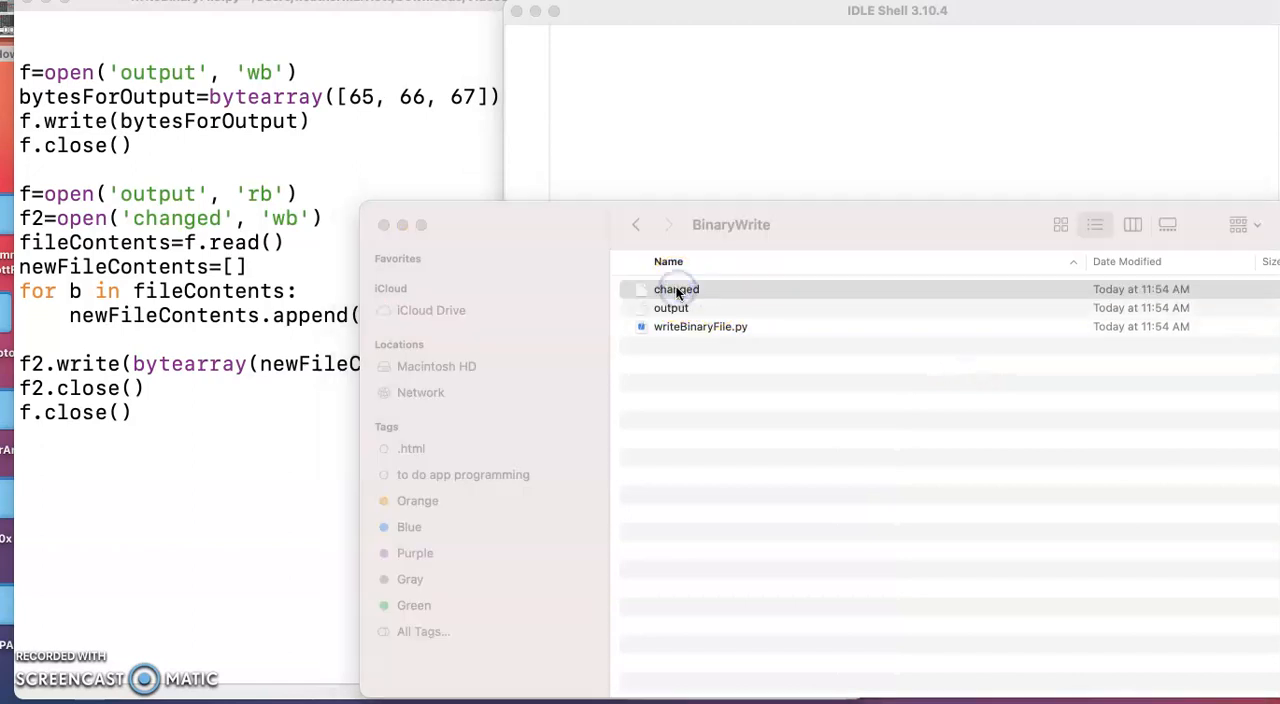
double_click(676, 288)
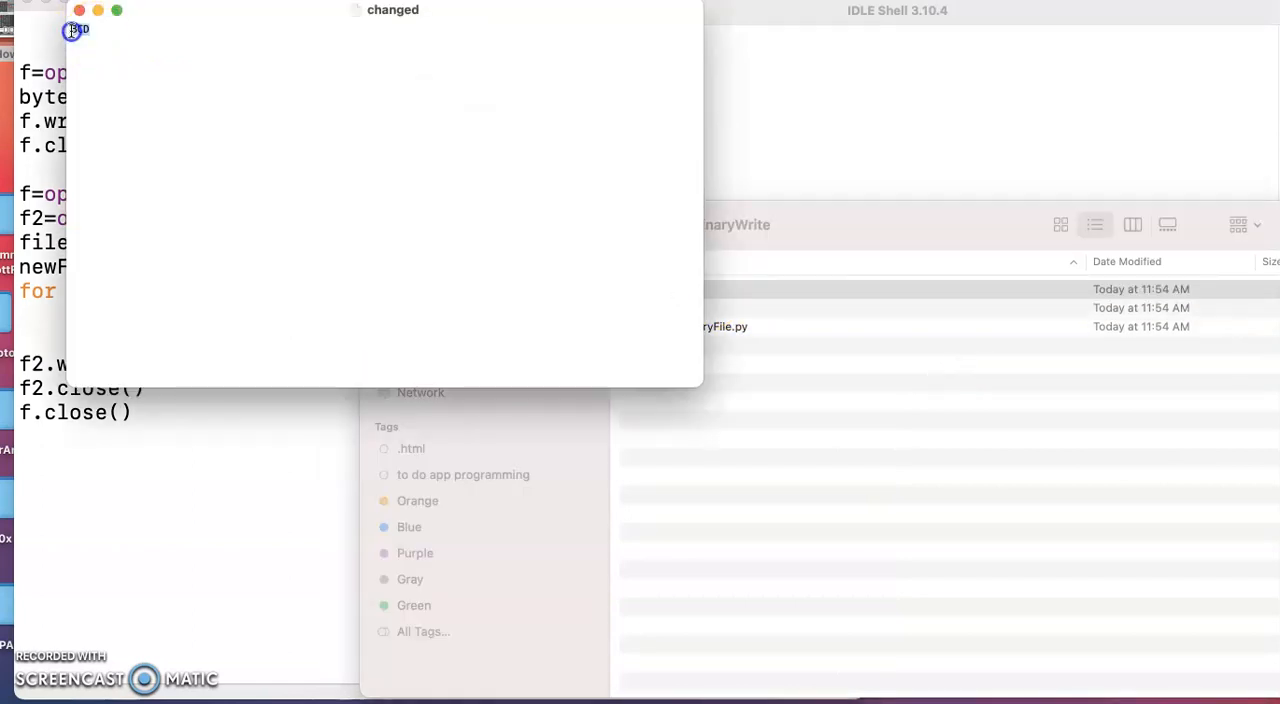